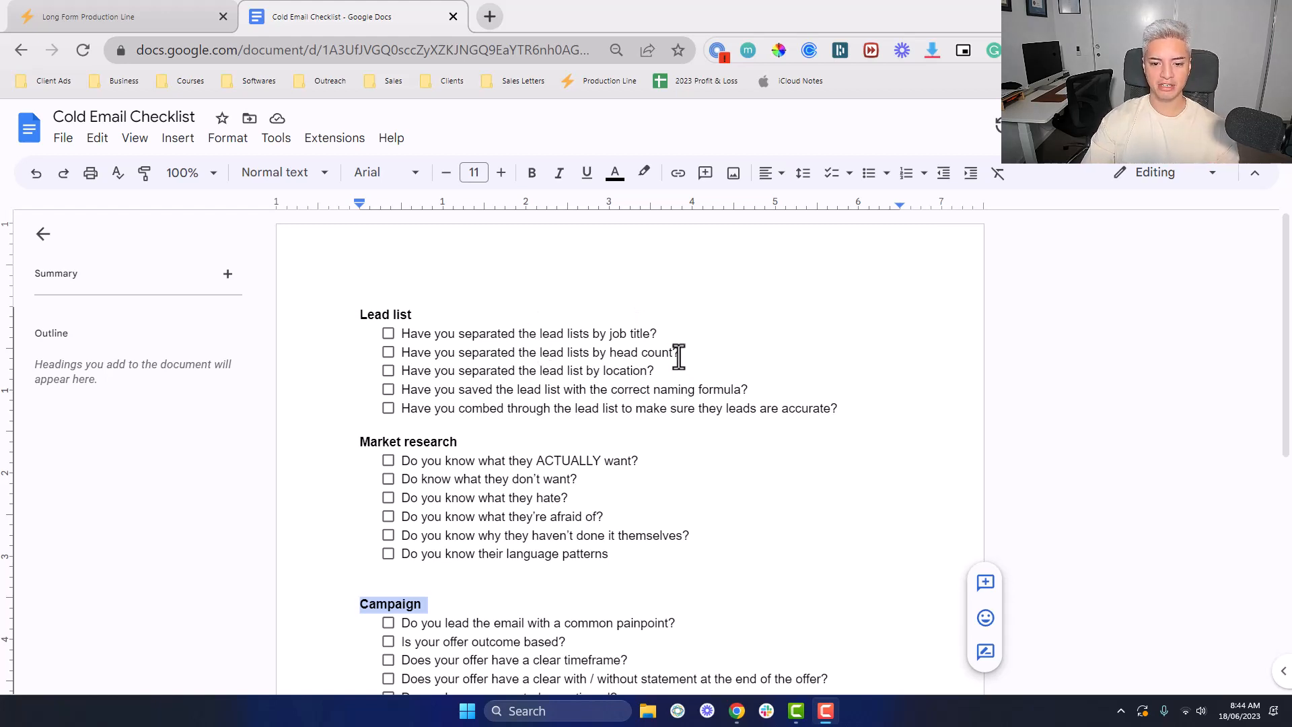
pyautogui.moveTo(648, 415)
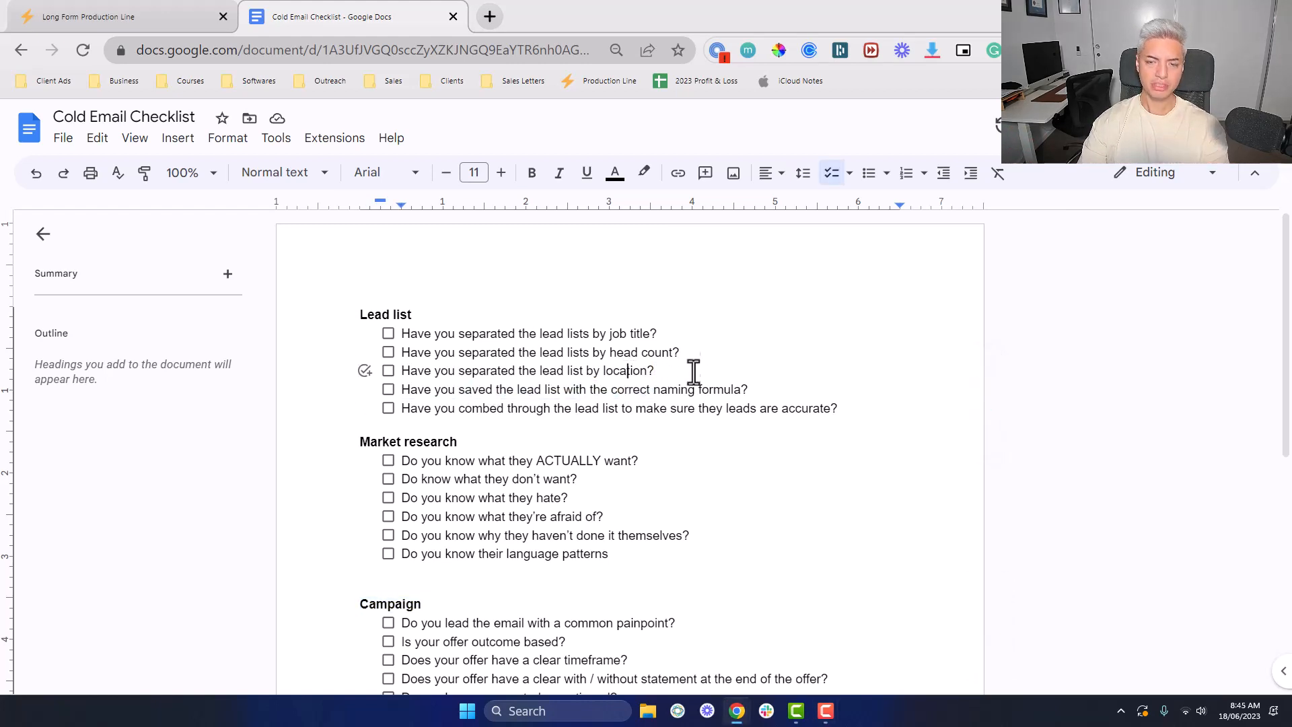
pyautogui.moveTo(649, 370)
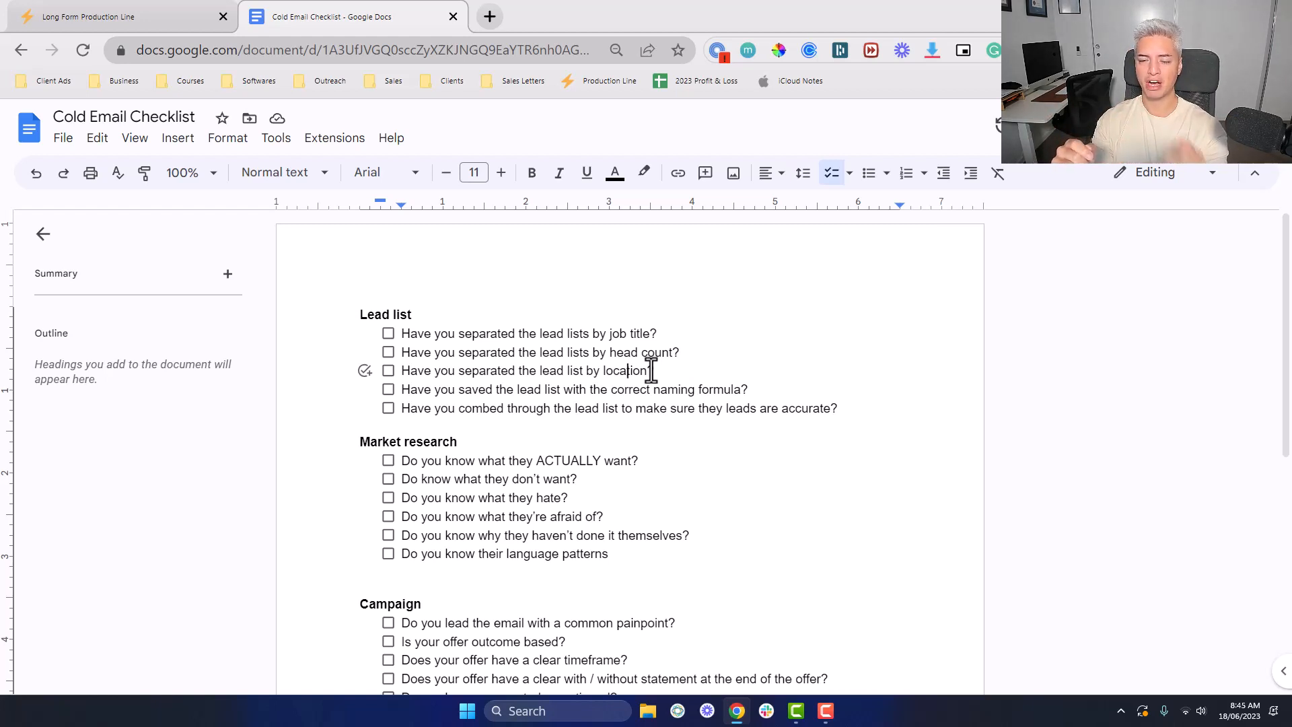
pyautogui.moveTo(488, 486)
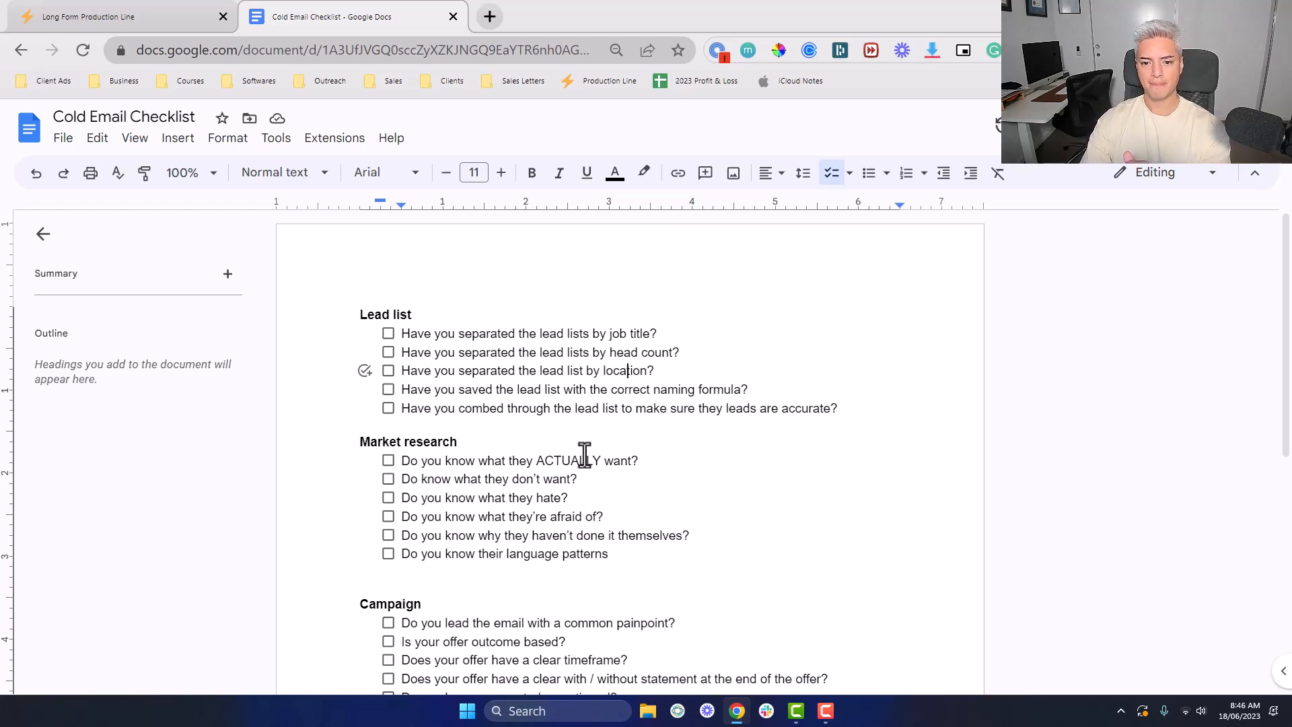
pyautogui.moveTo(658, 432)
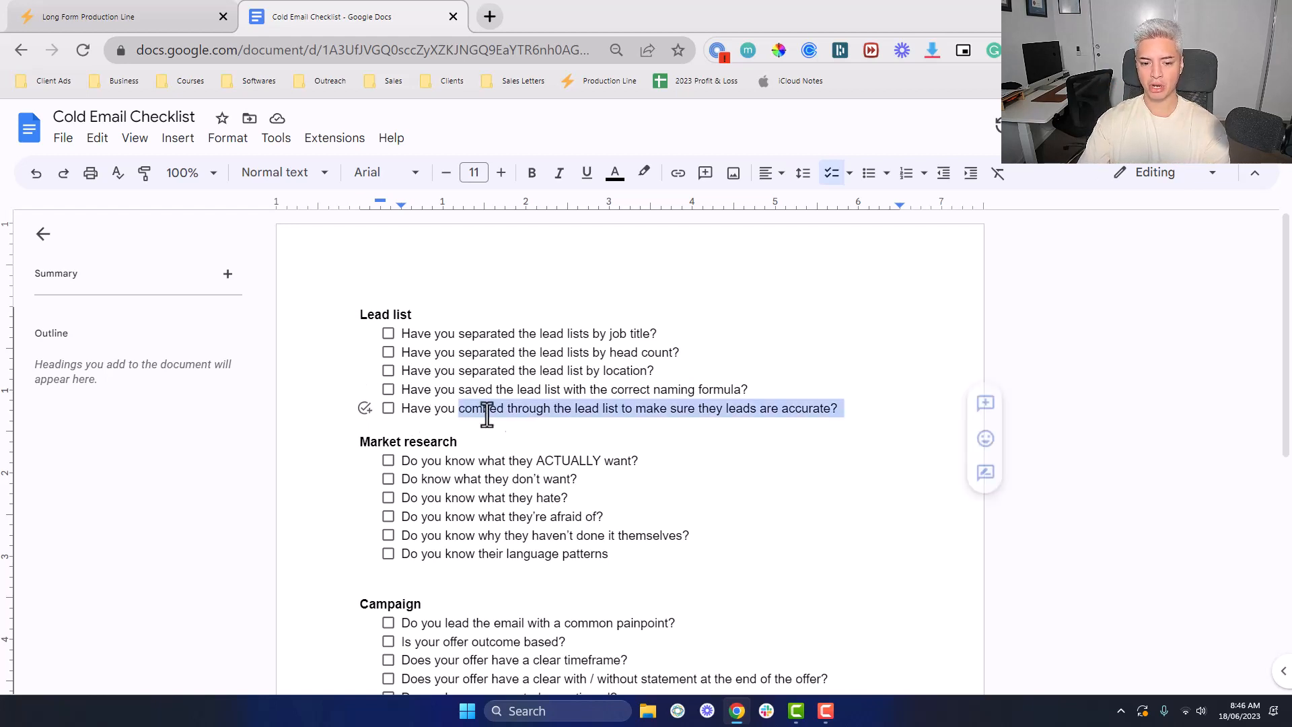
# - Tick the first Lead list question and the naming formula question checkboxes
pyautogui.click(842, 408)
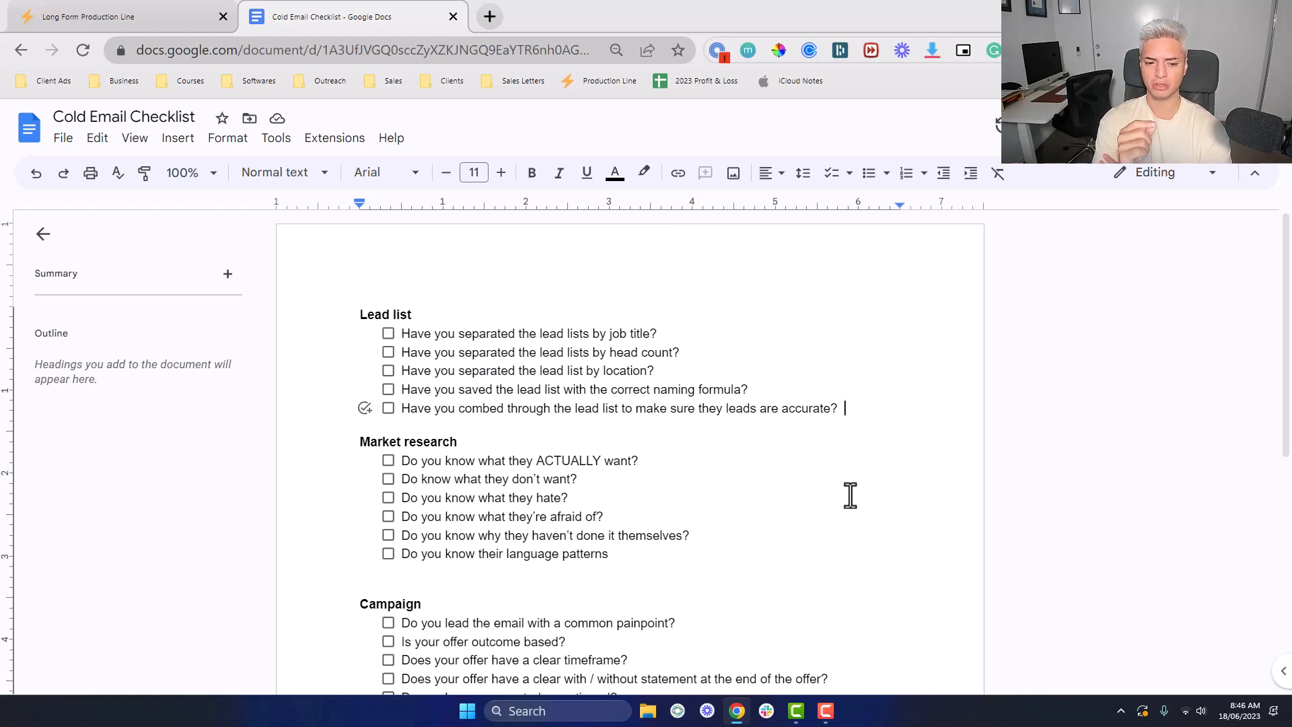
pyautogui.moveTo(541, 517)
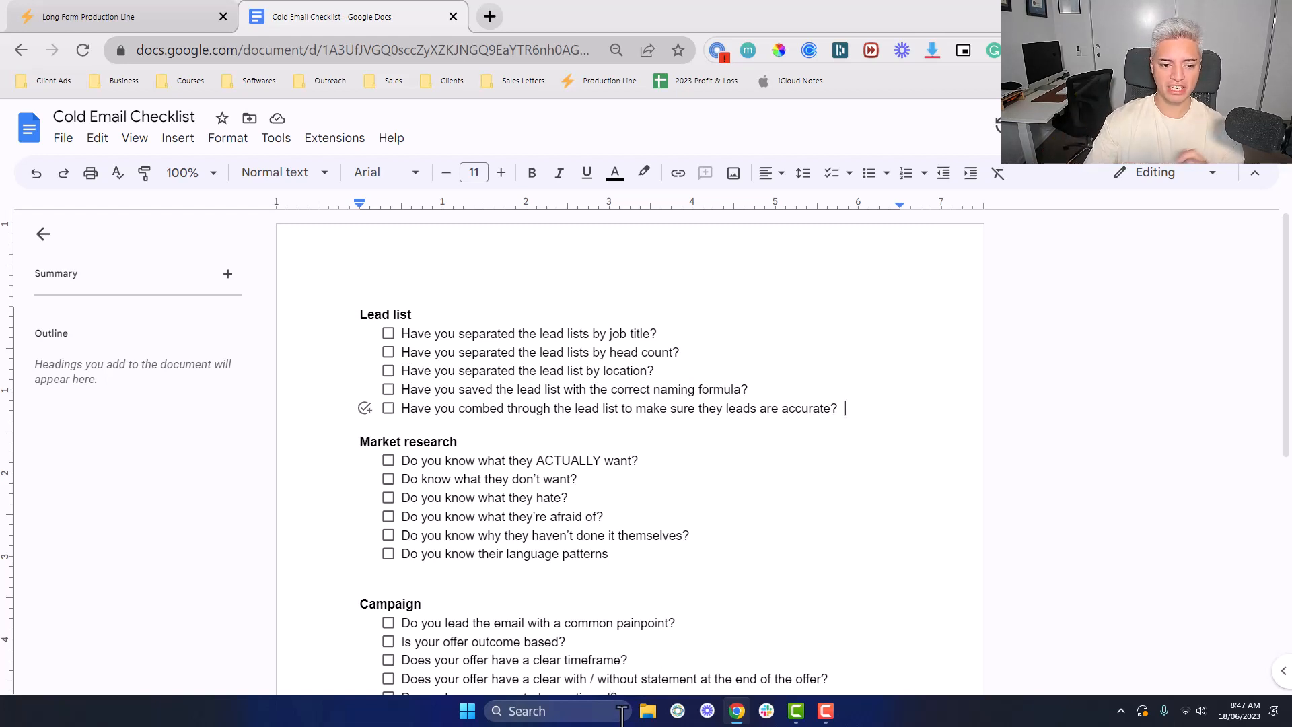
pyautogui.click(388, 332)
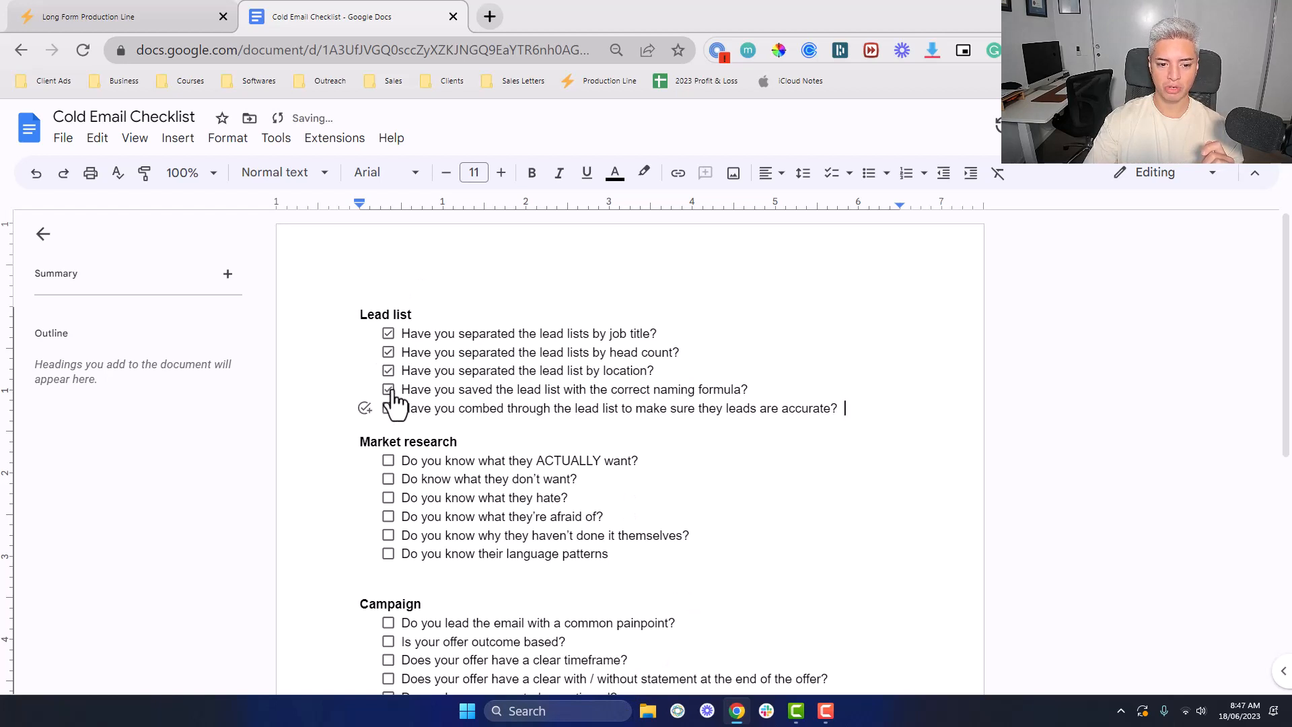
pyautogui.click(387, 407)
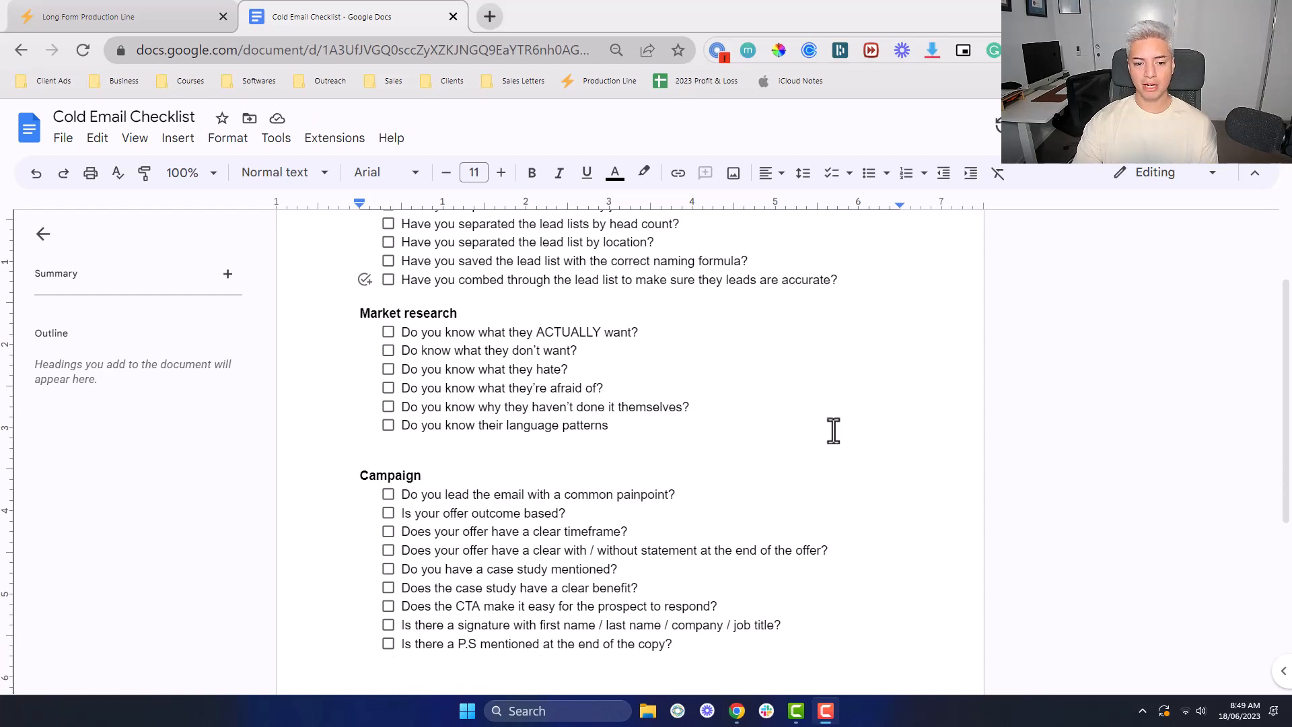
pyautogui.moveTo(553, 343)
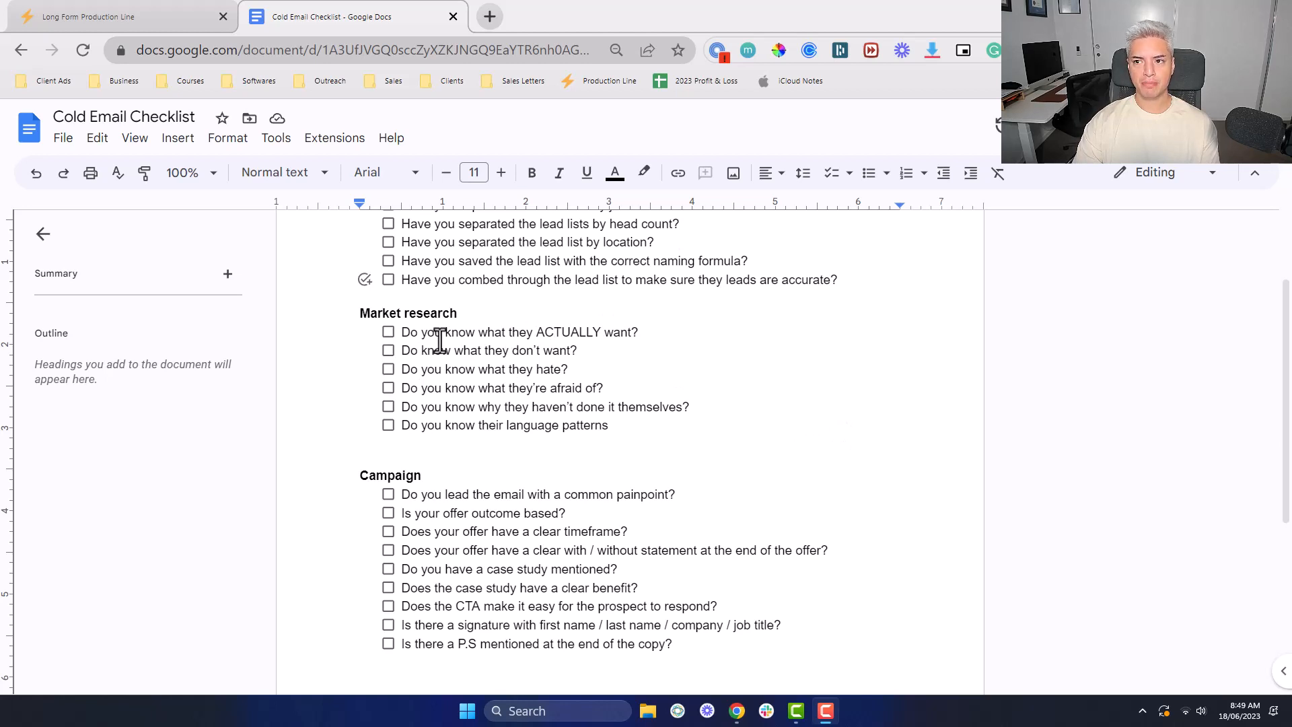
pyautogui.moveTo(441, 340)
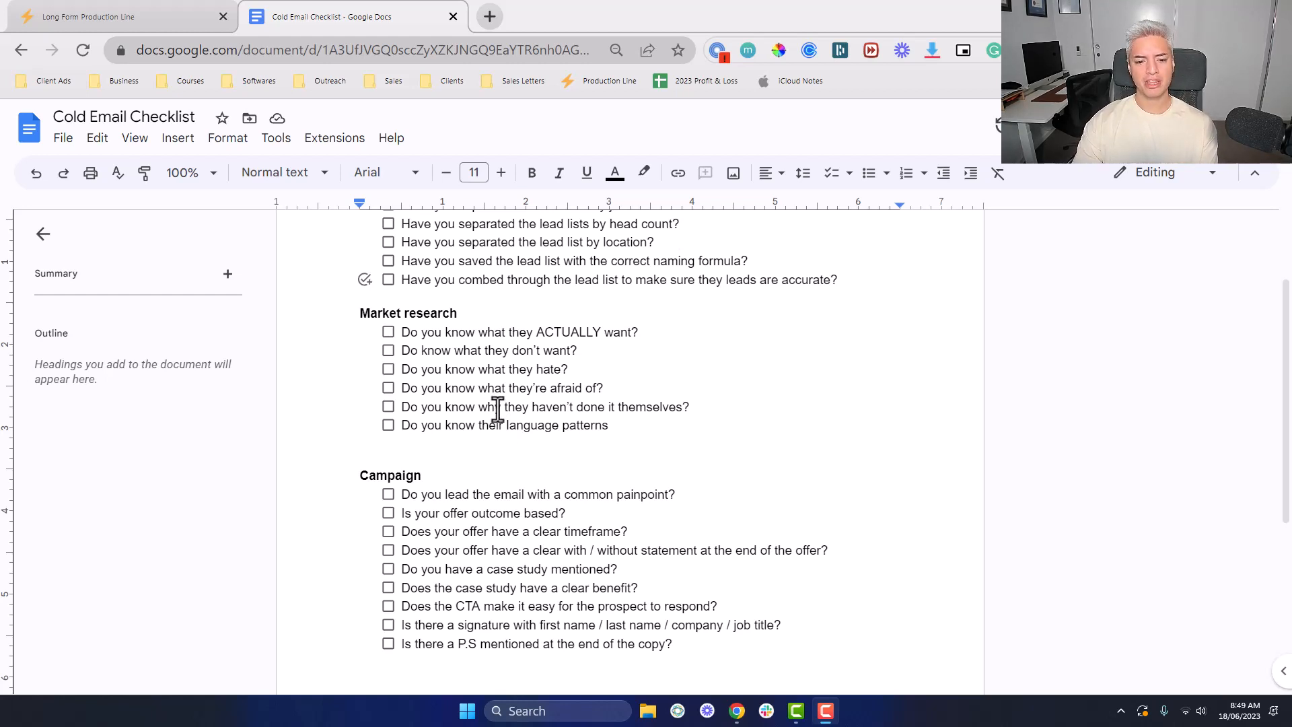
pyautogui.moveTo(498, 413)
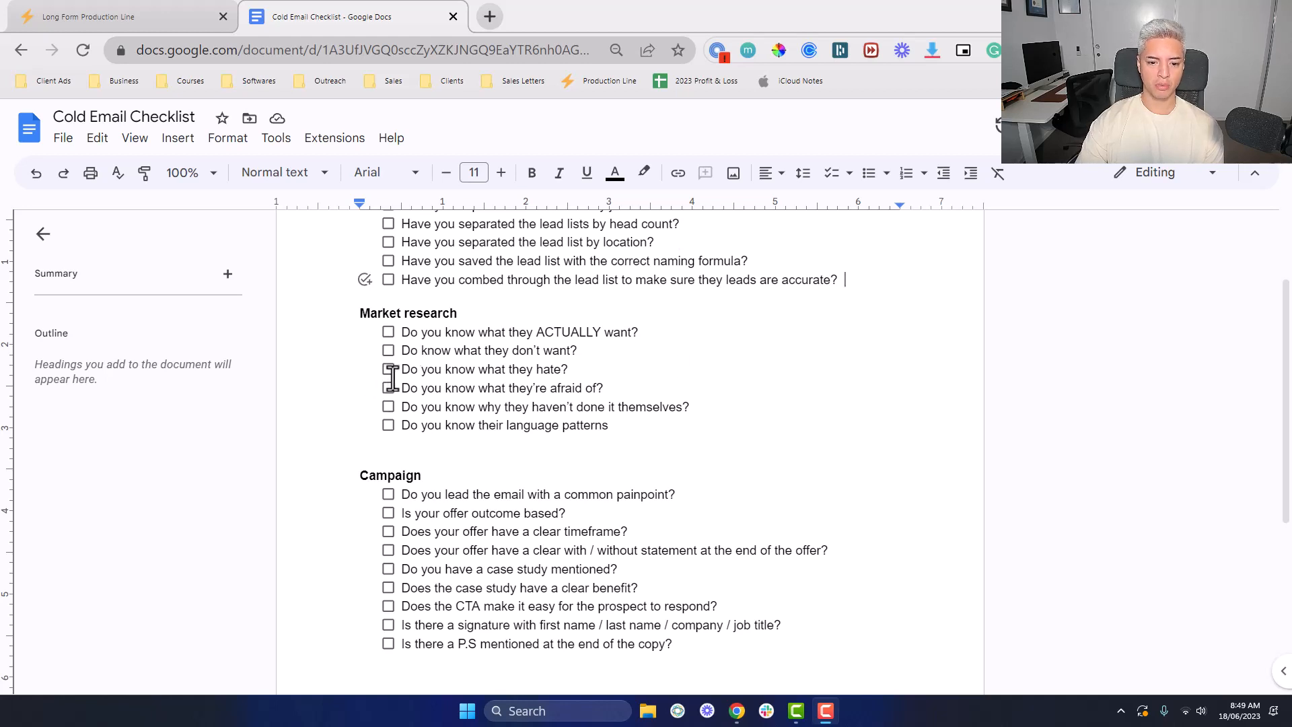
pyautogui.moveTo(541, 445)
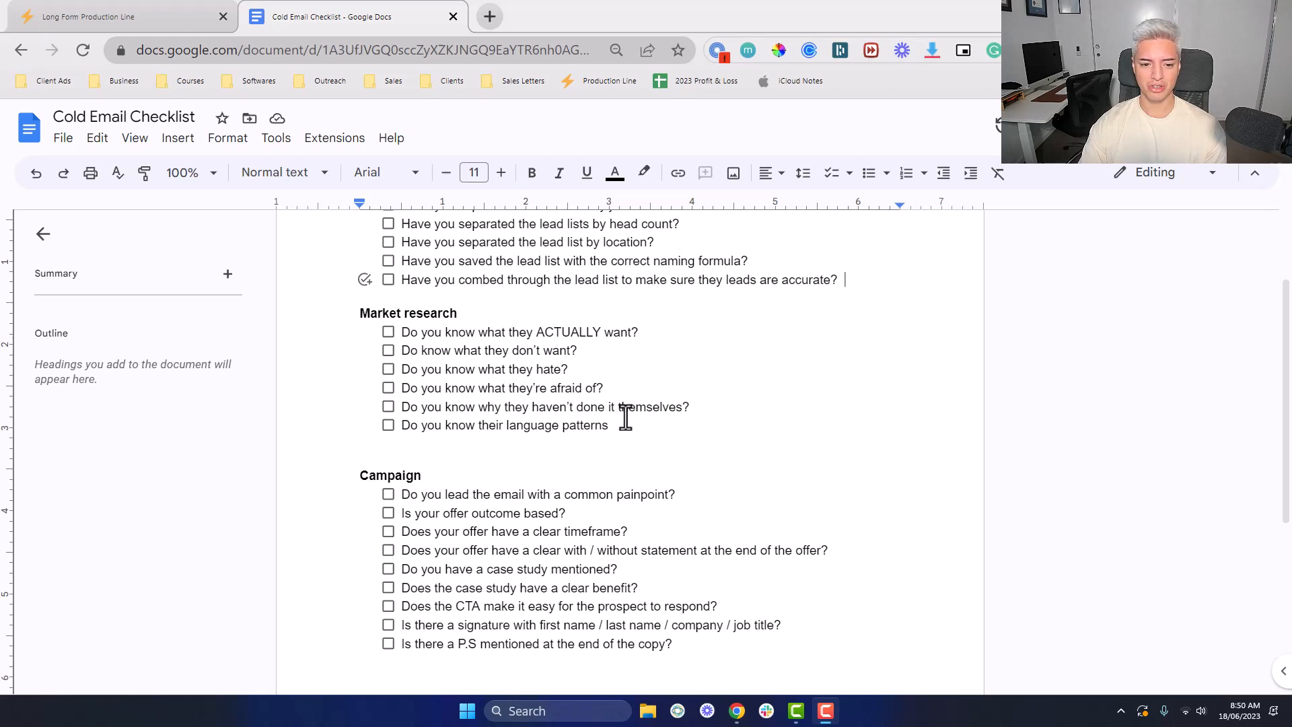
pyautogui.moveTo(517, 388)
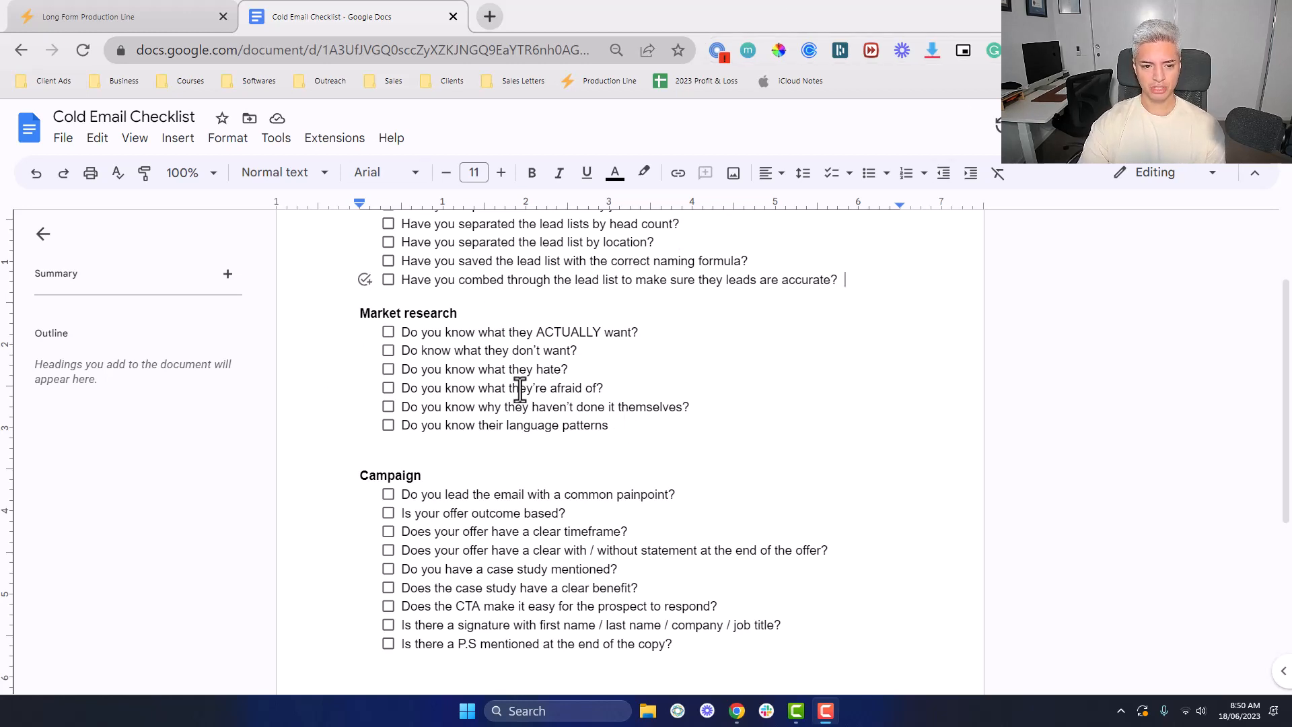
pyautogui.moveTo(404, 331)
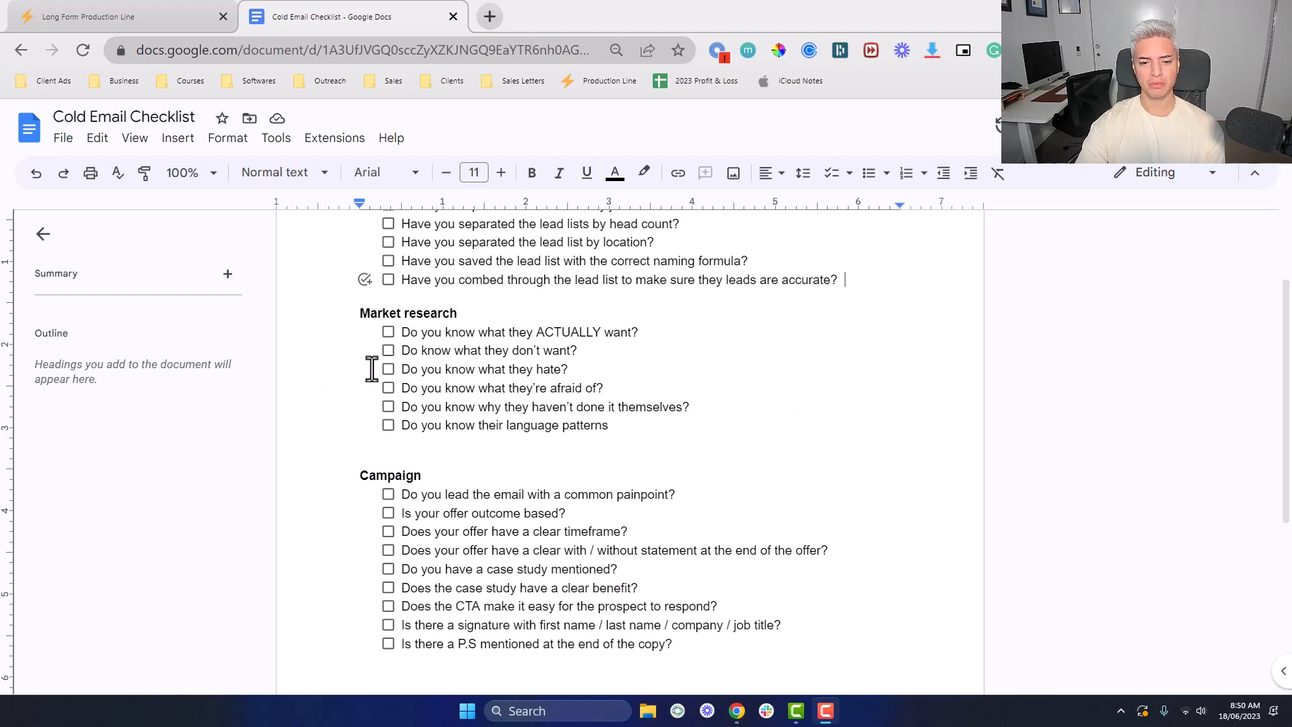
pyautogui.moveTo(452, 416)
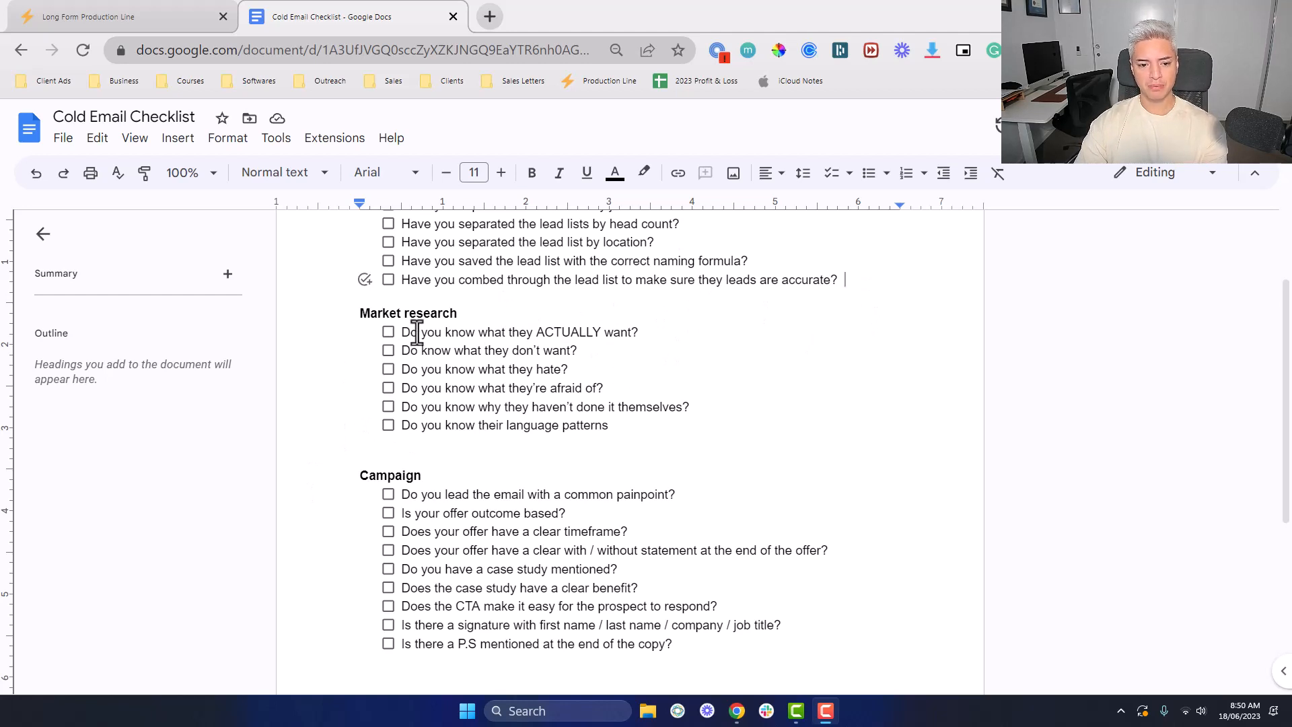
pyautogui.moveTo(593, 406)
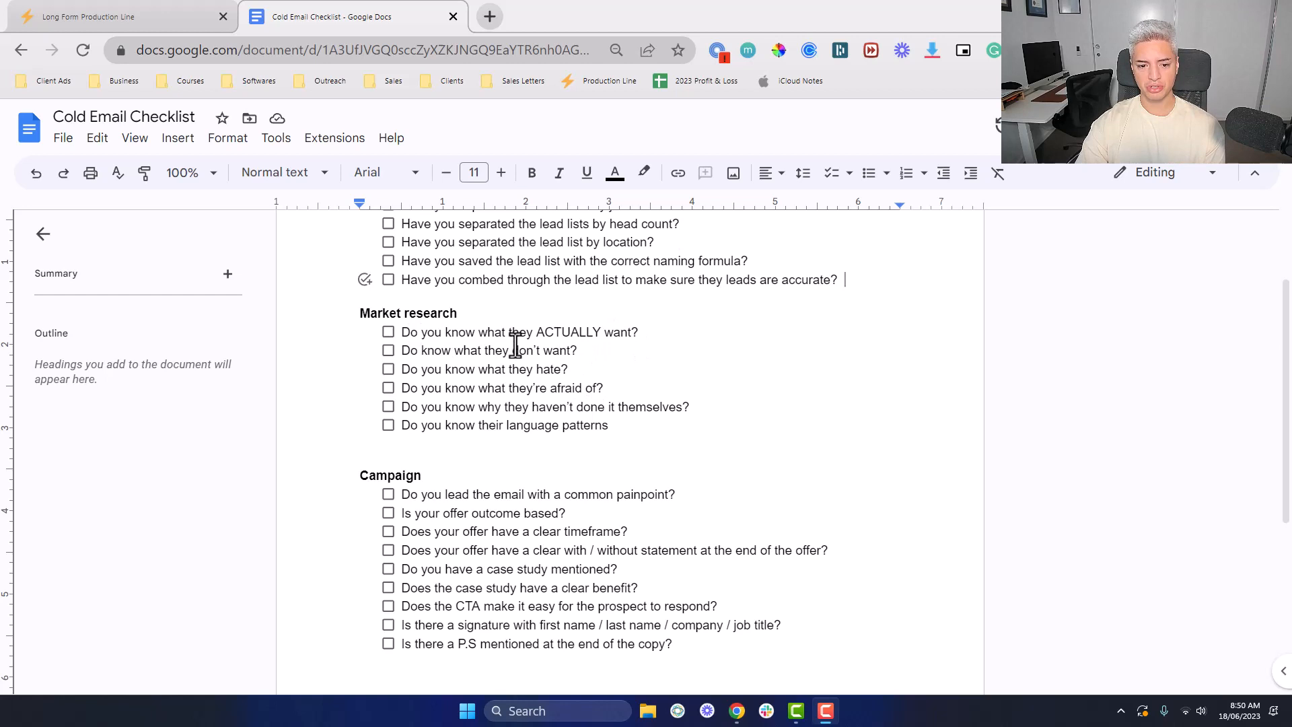
pyautogui.moveTo(643, 373)
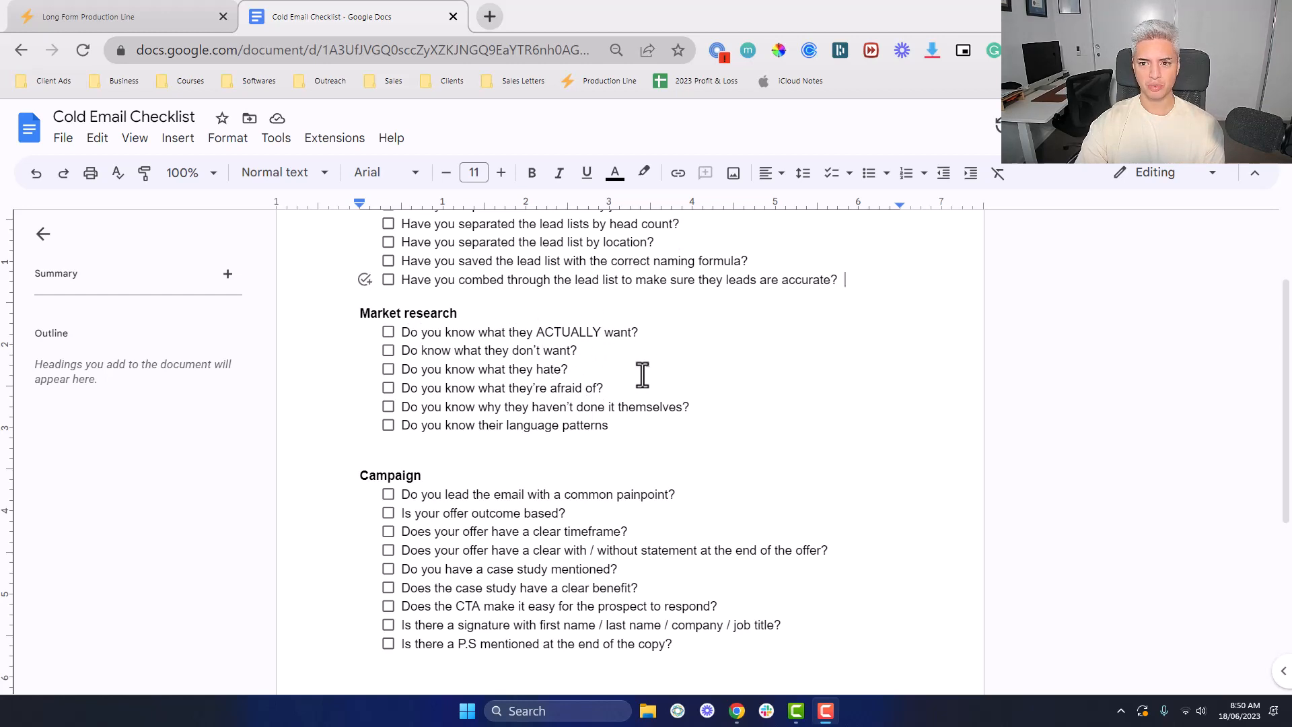
pyautogui.moveTo(622, 356)
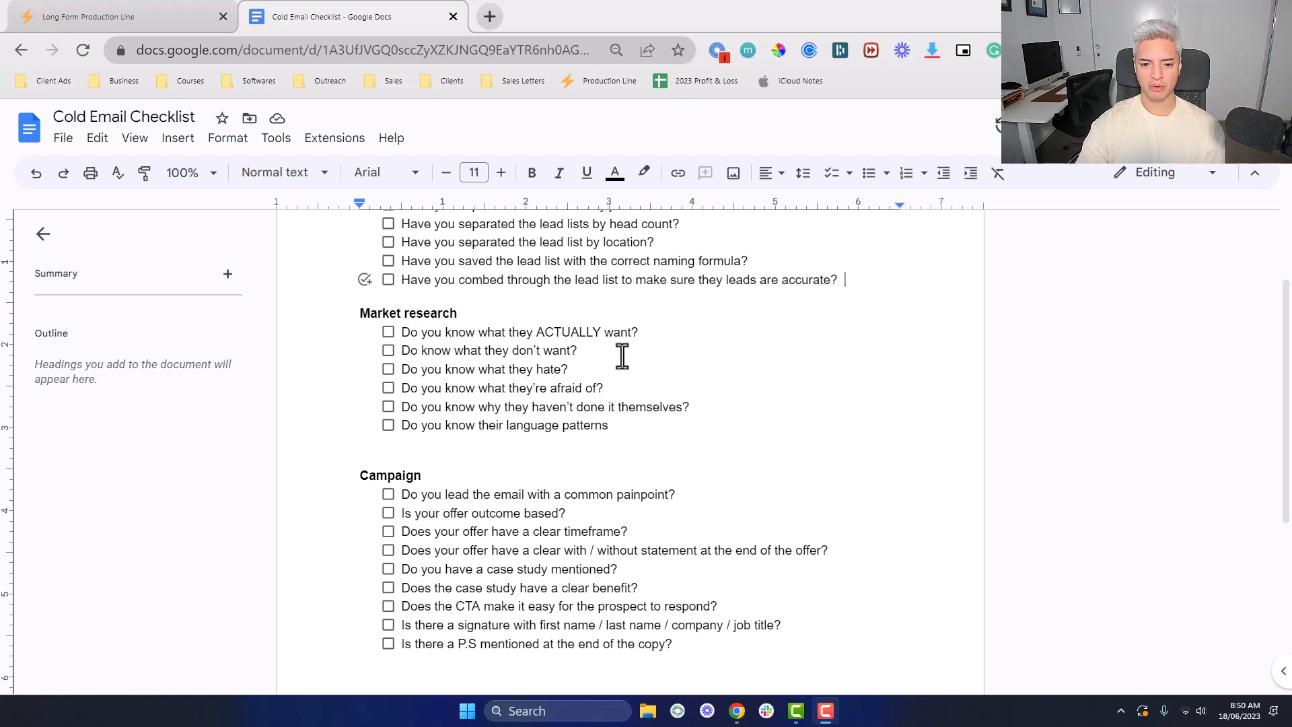
pyautogui.moveTo(621, 368)
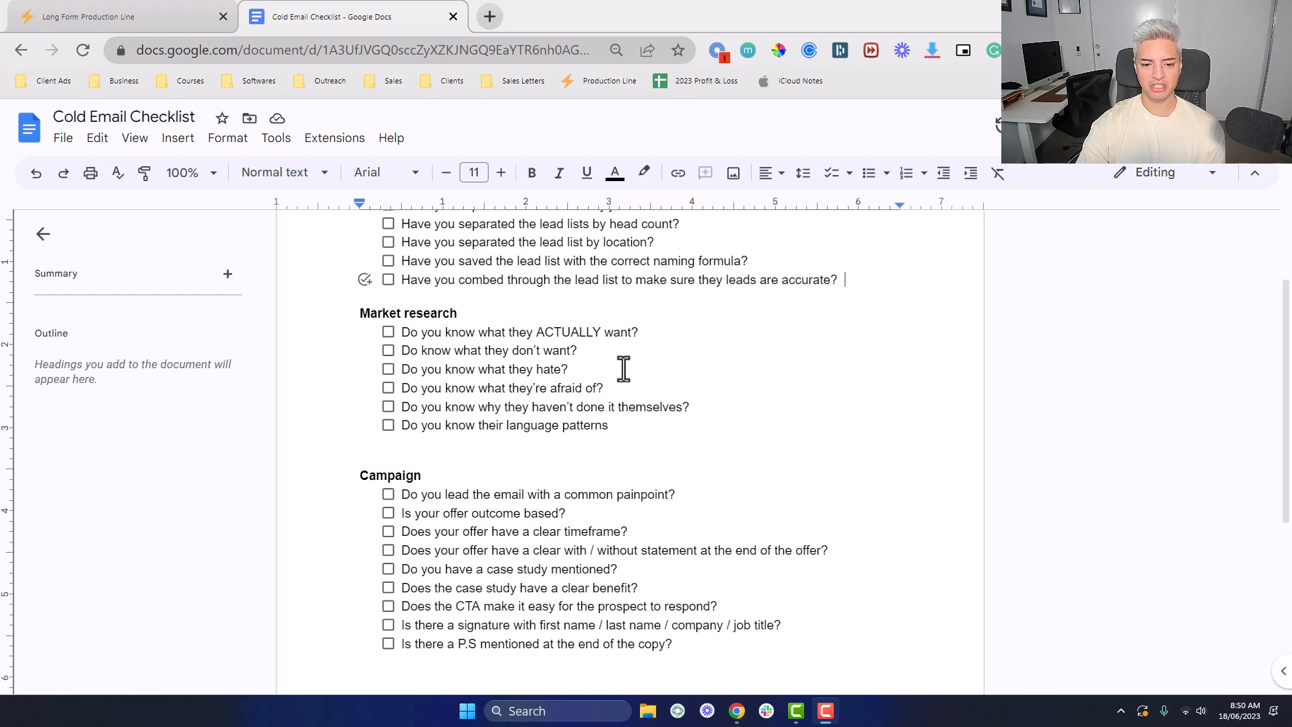
pyautogui.moveTo(632, 358)
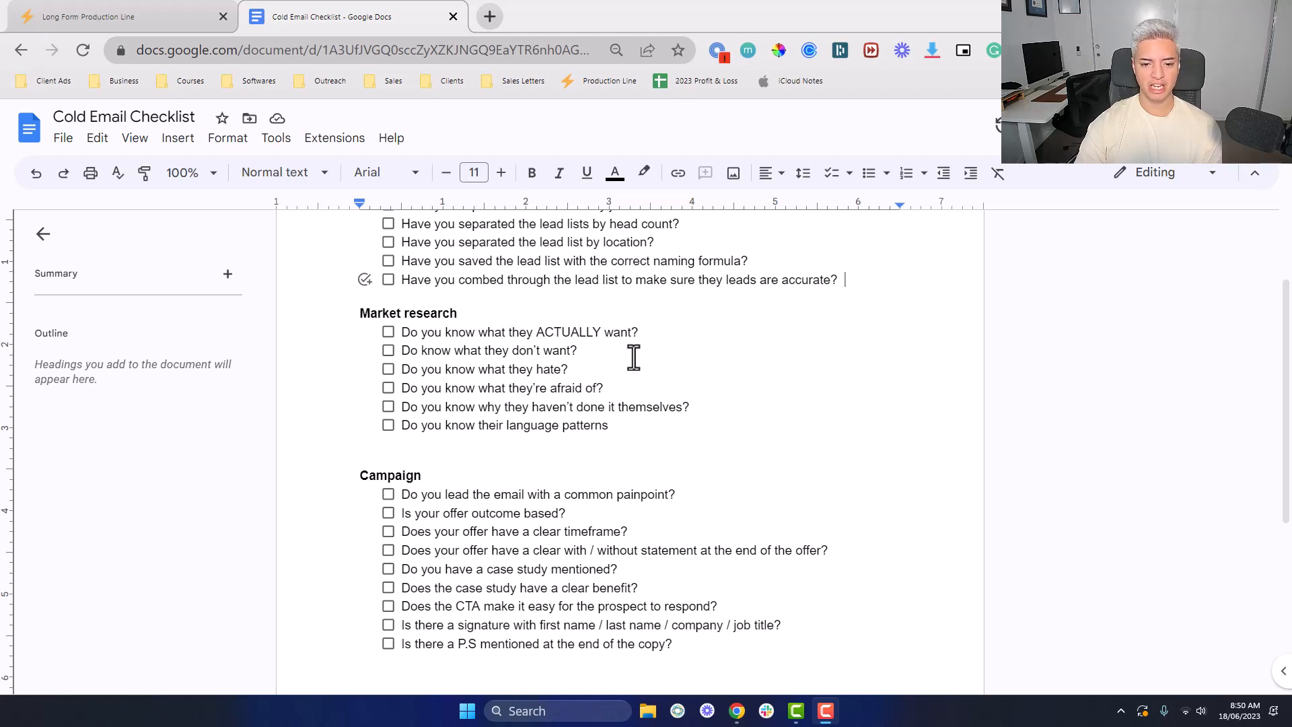
pyautogui.moveTo(655, 366)
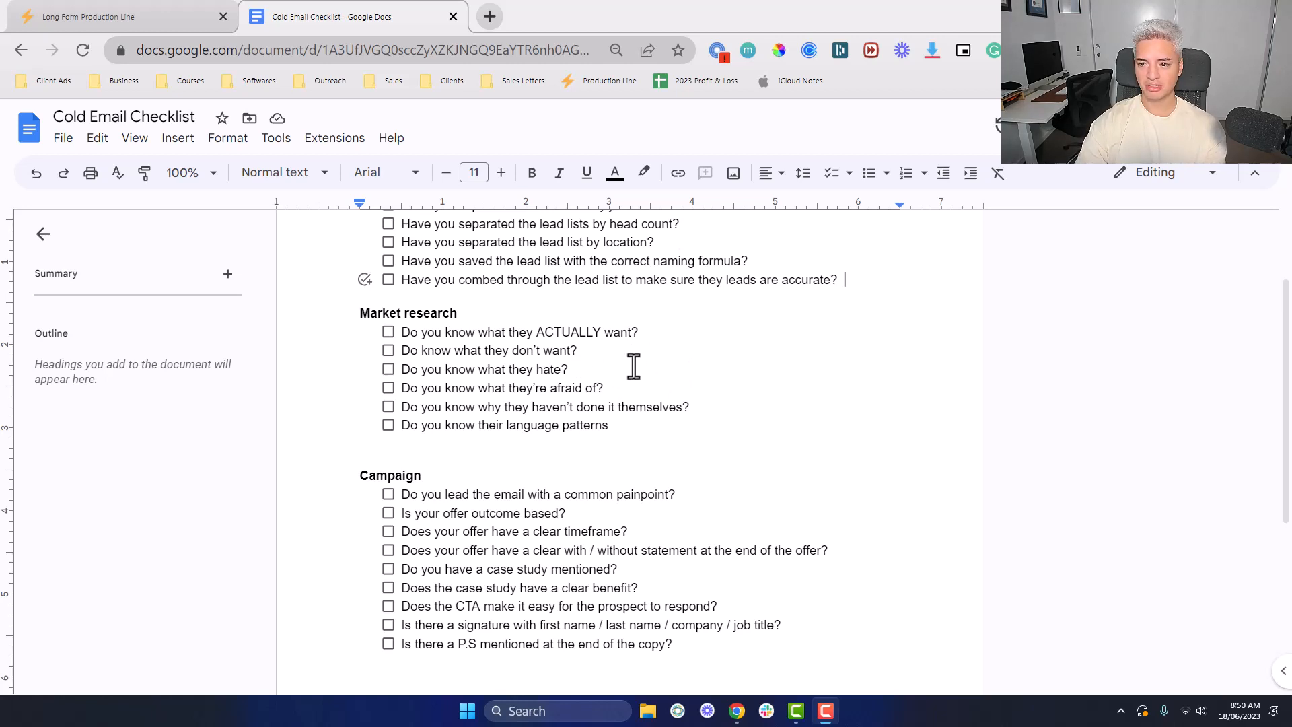
pyautogui.moveTo(653, 376)
pyautogui.write('/revenue')
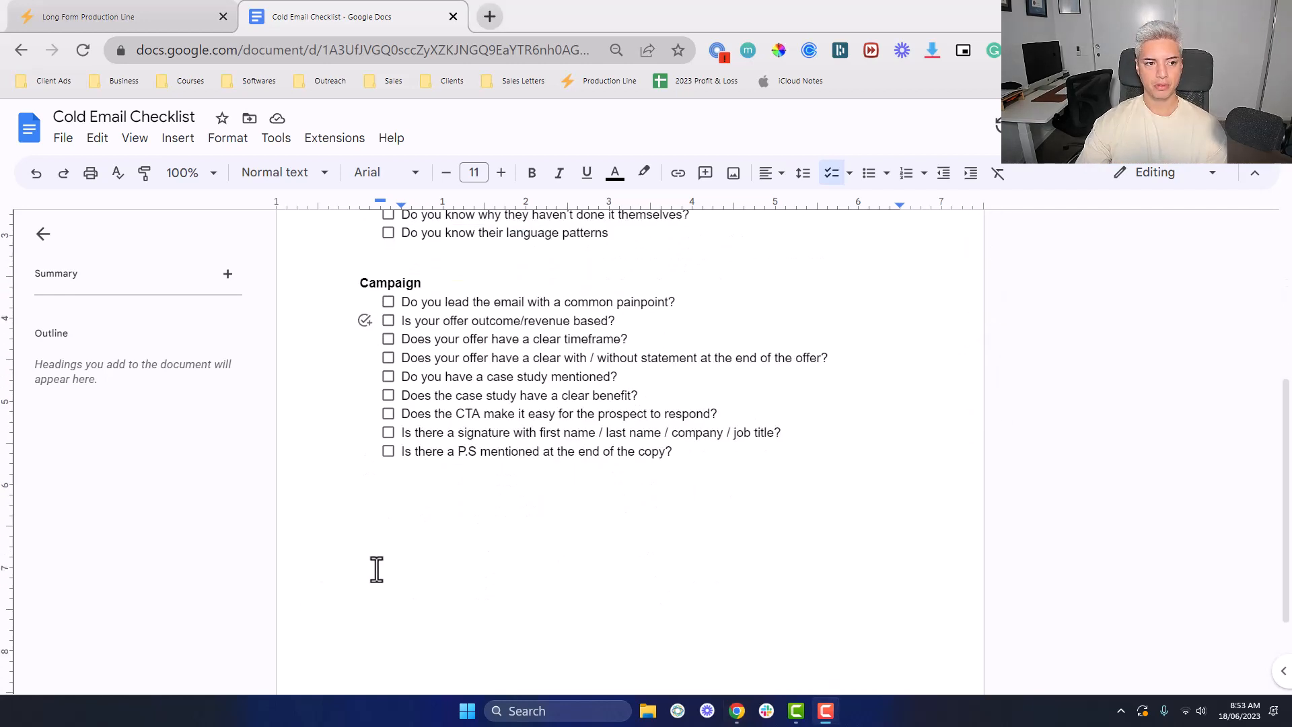
pyautogui.moveTo(512, 307)
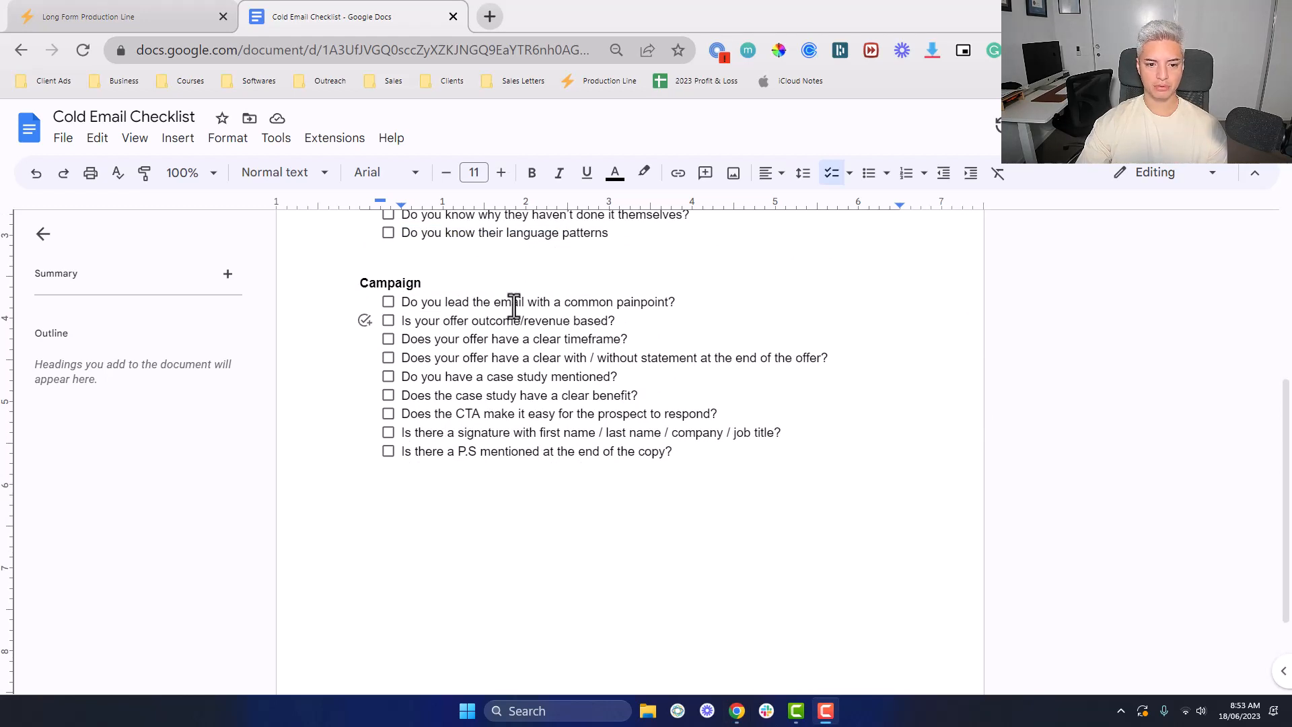
pyautogui.moveTo(655, 305)
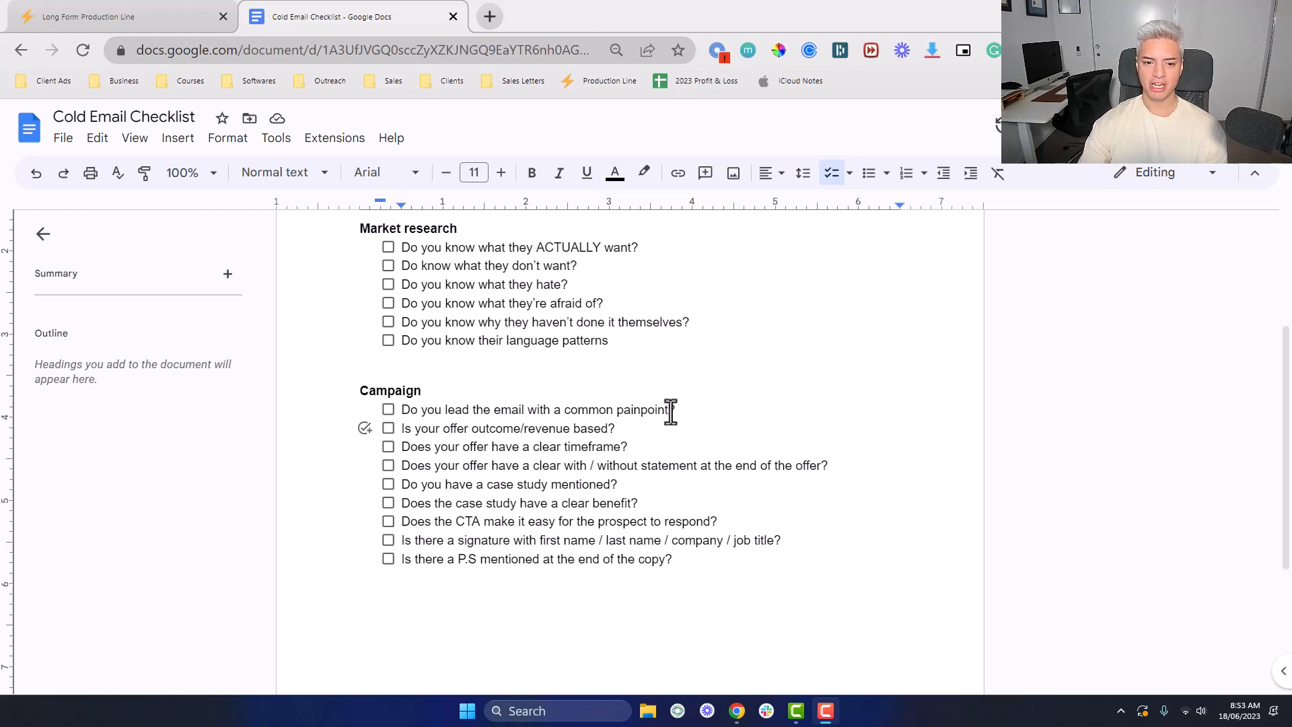
pyautogui.scroll(-3)
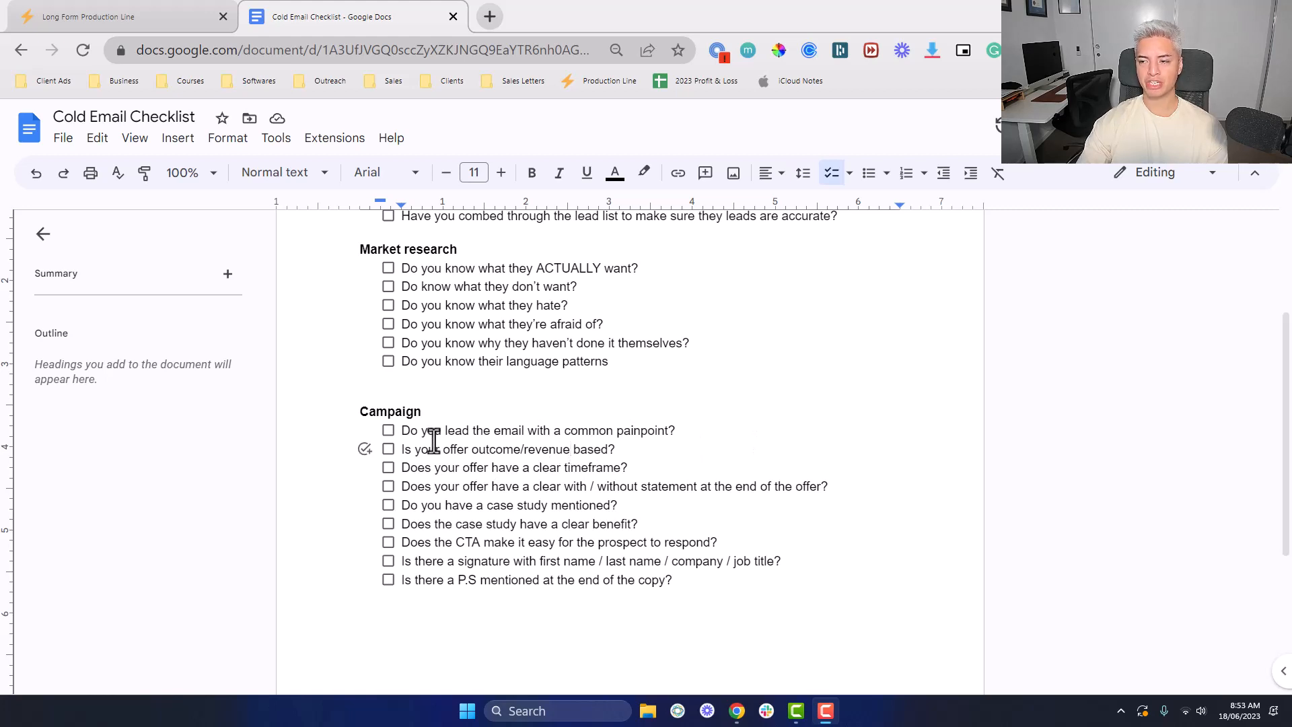
pyautogui.moveTo(416, 340)
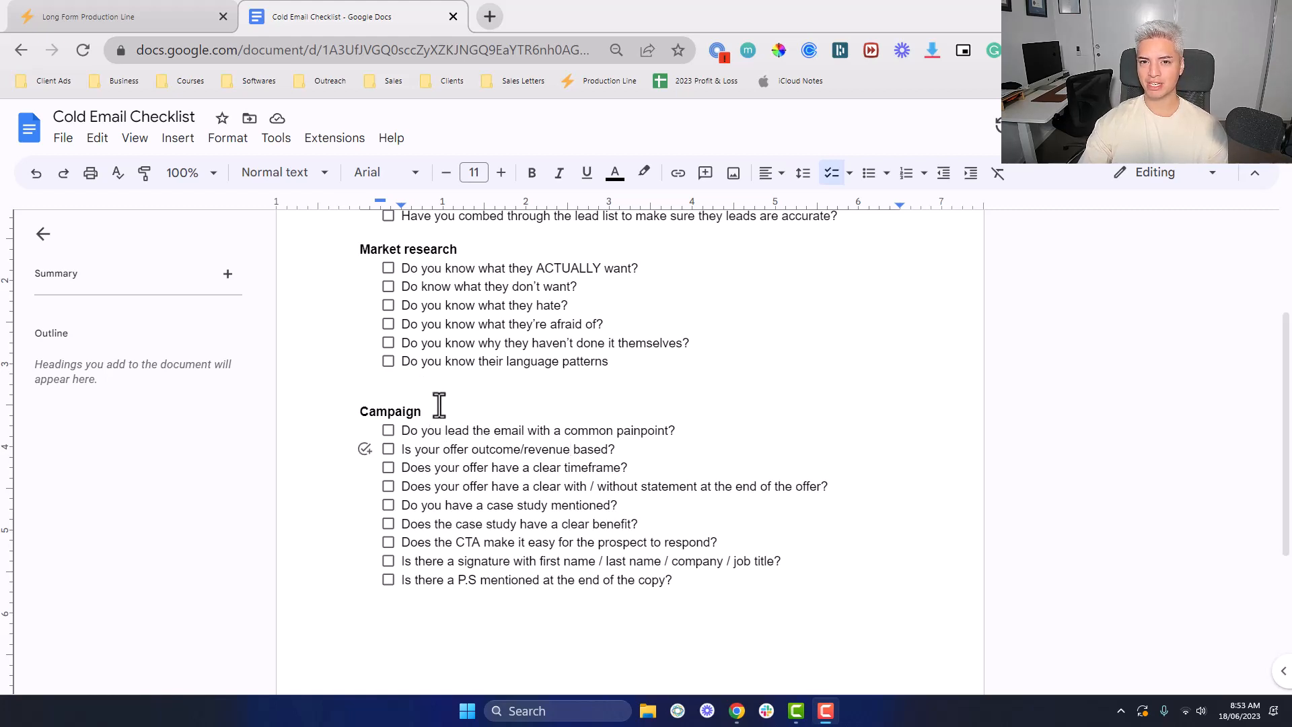
pyautogui.moveTo(839, 399)
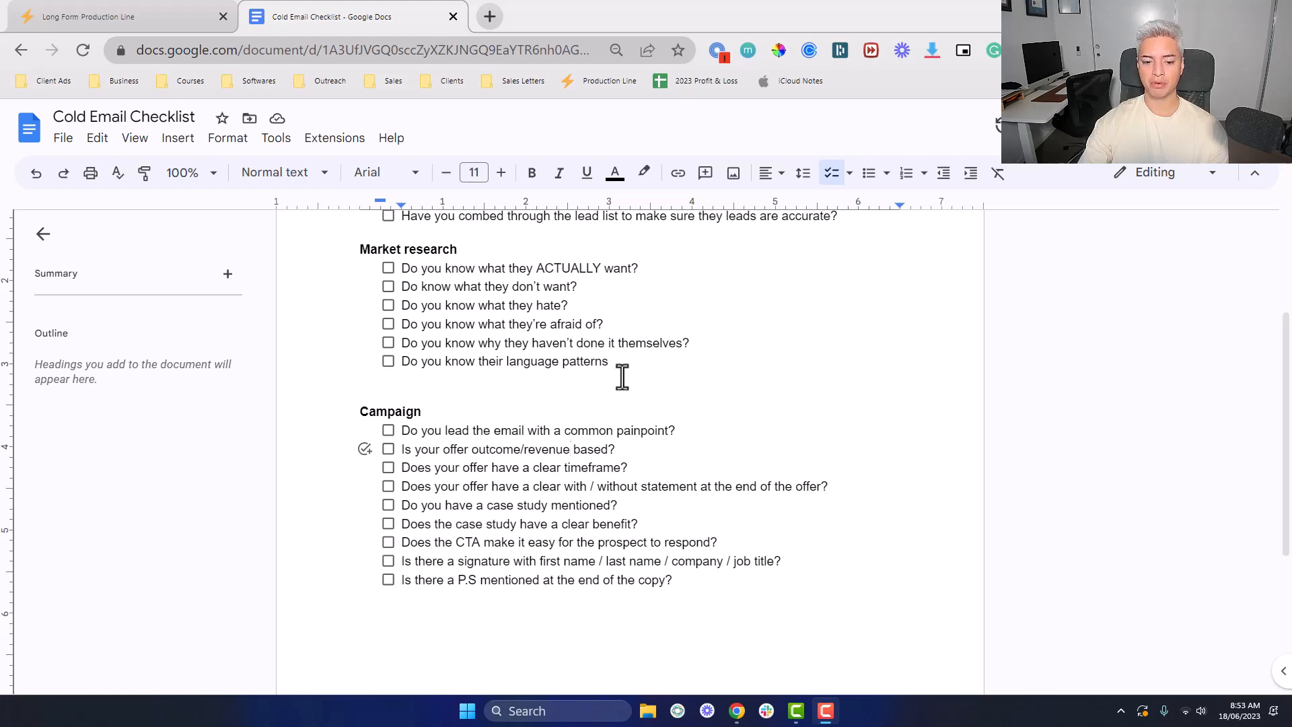
pyautogui.moveTo(770, 529)
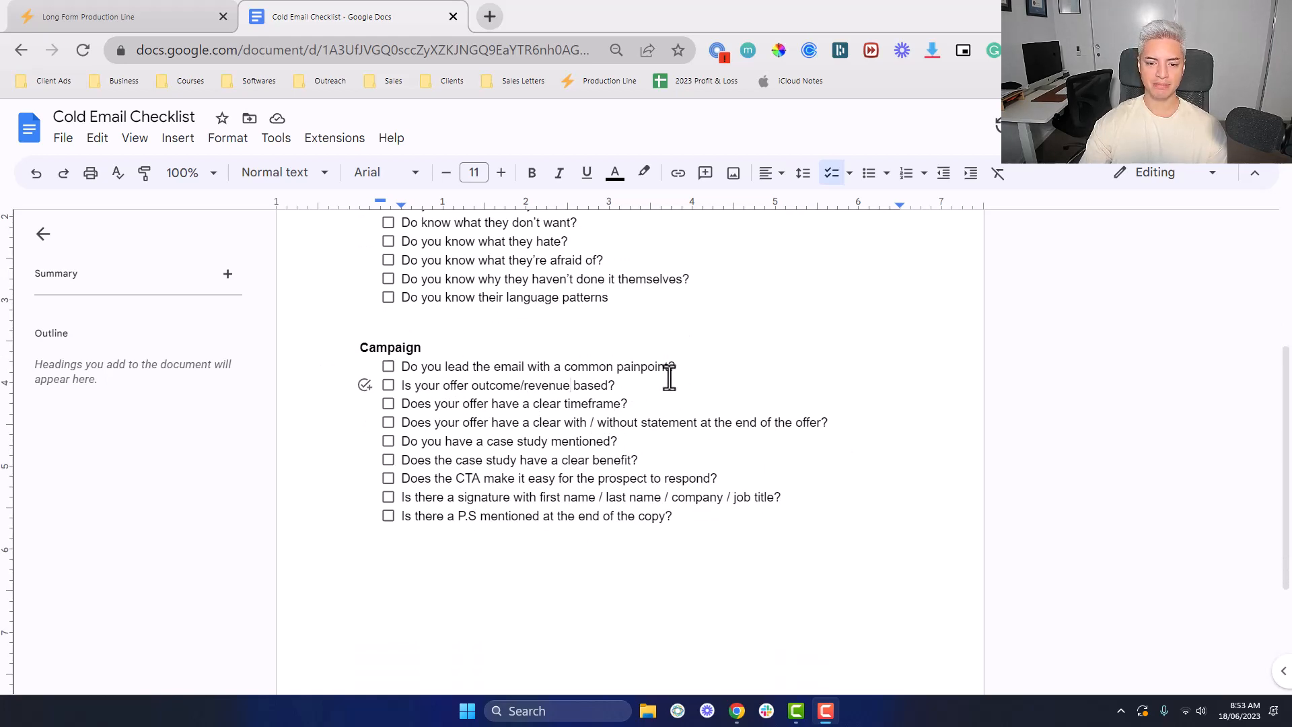
pyautogui.moveTo(505, 403)
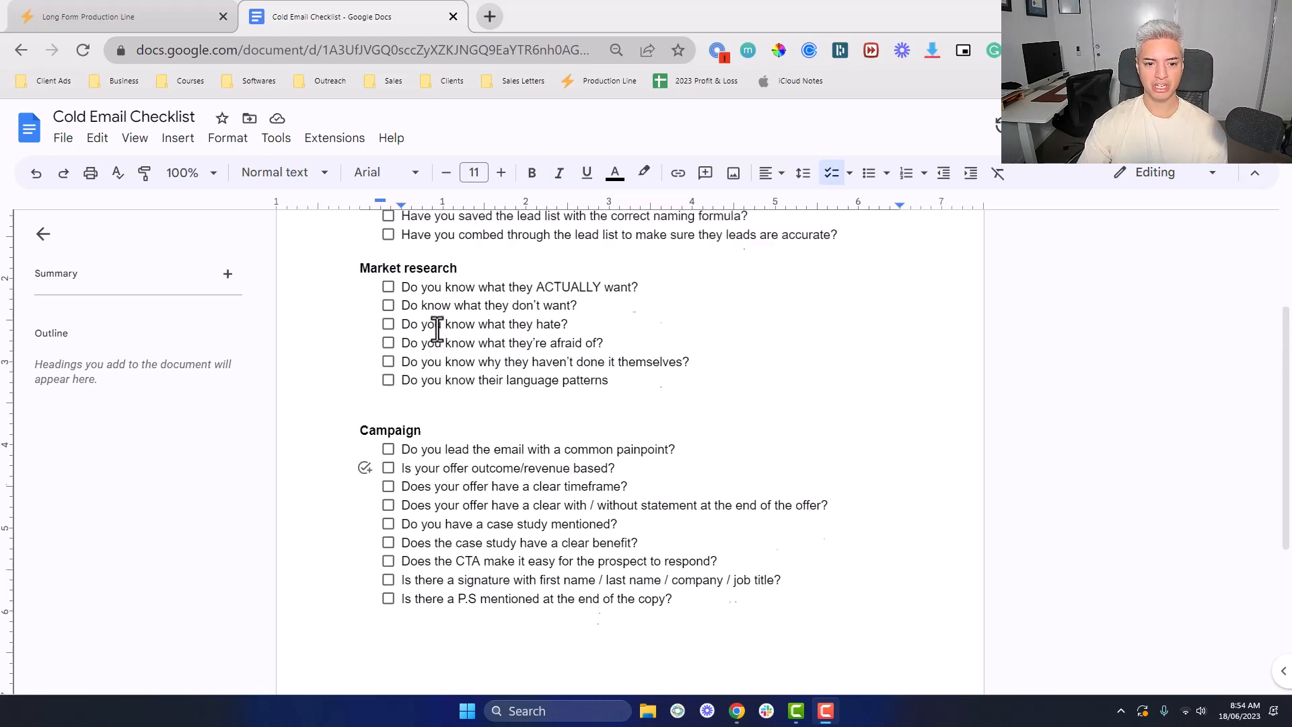
pyautogui.scroll(-3)
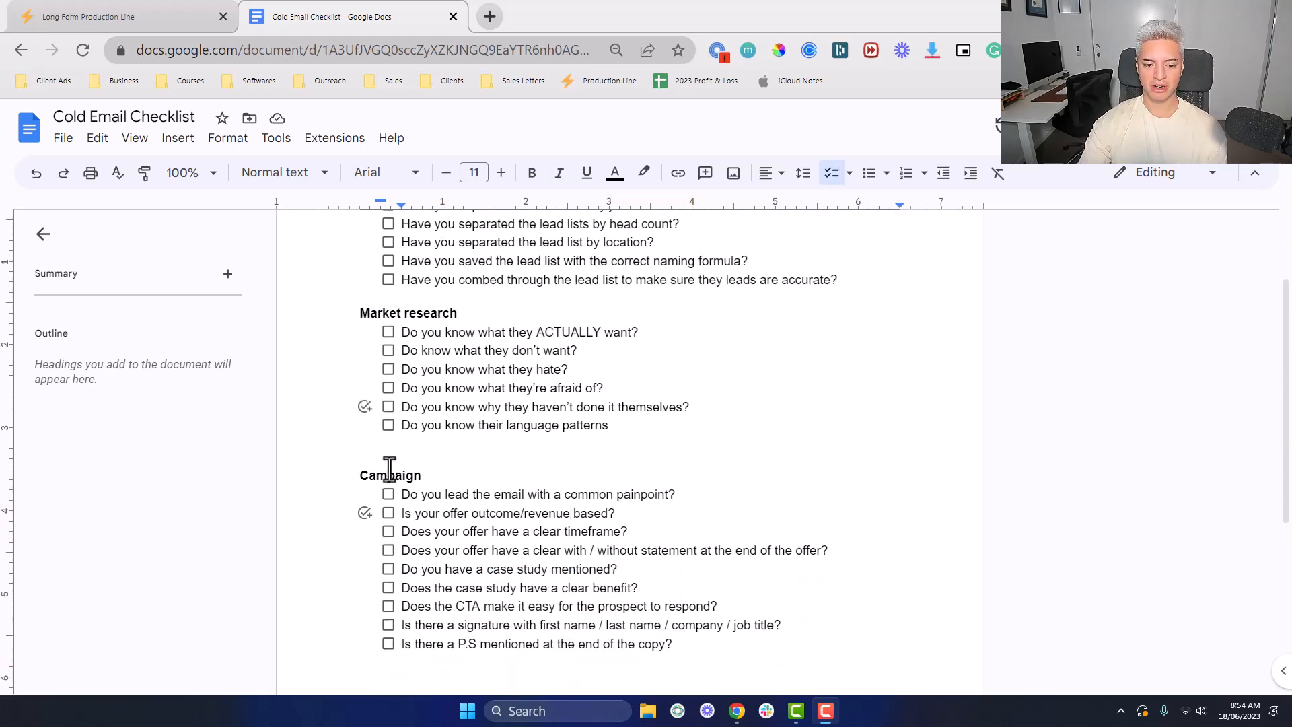
pyautogui.scroll(-3)
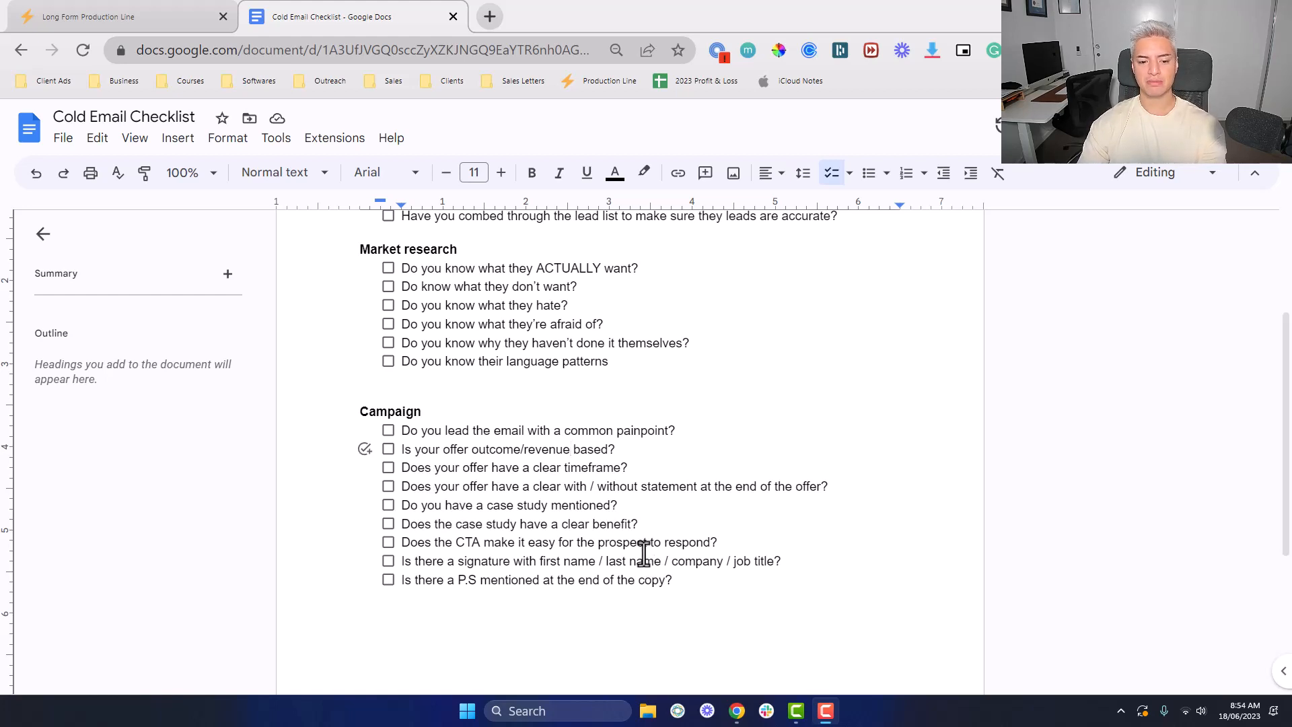
pyautogui.moveTo(638, 524)
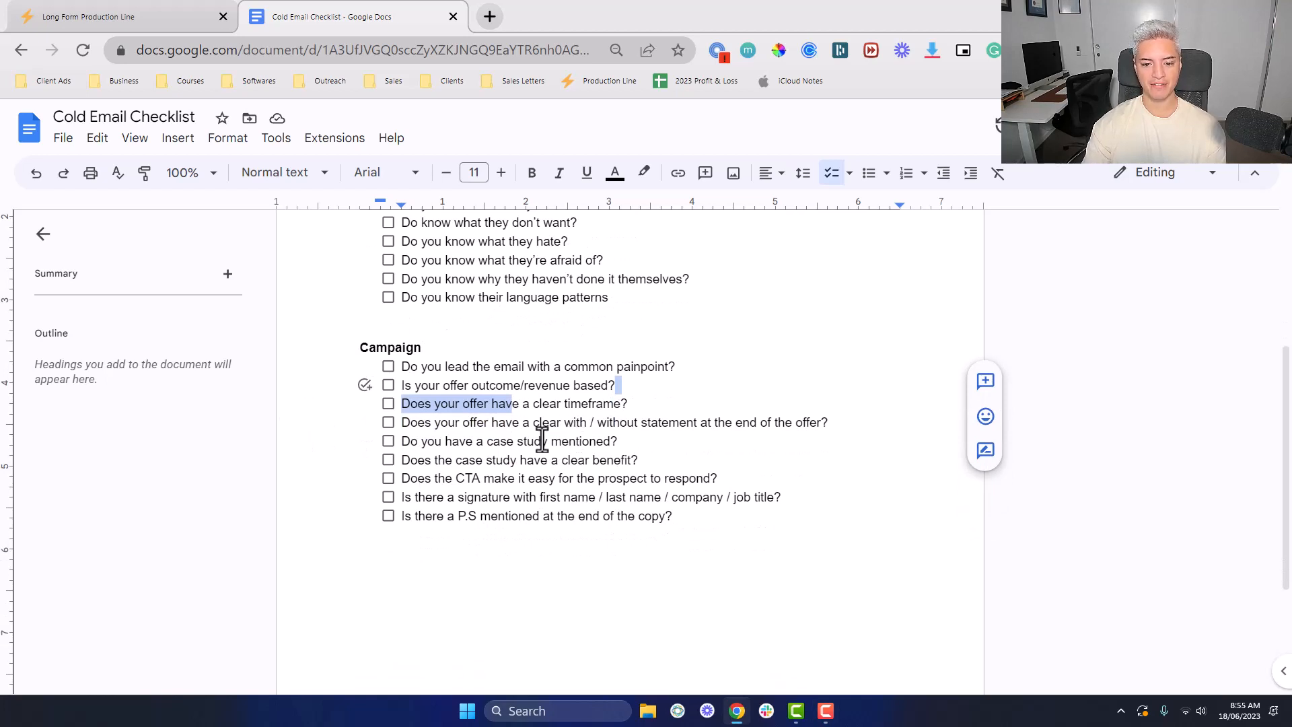
pyautogui.moveTo(728, 446)
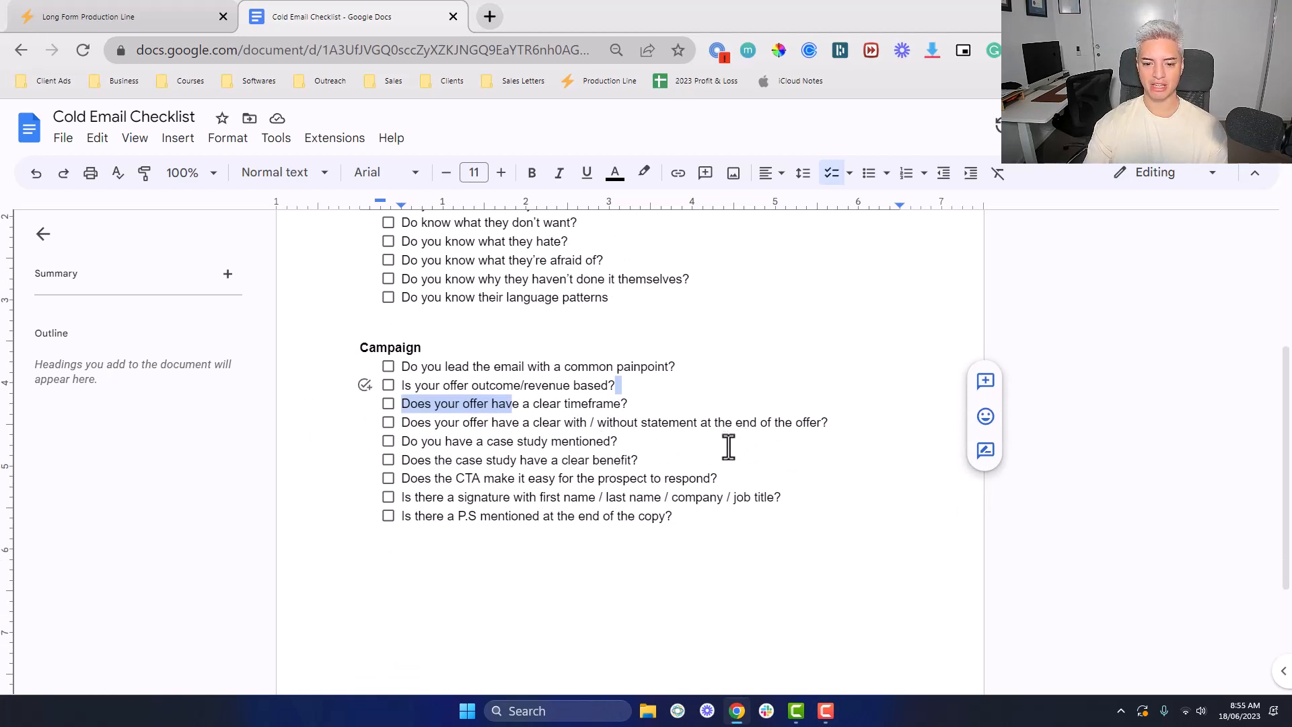
pyautogui.moveTo(575, 418)
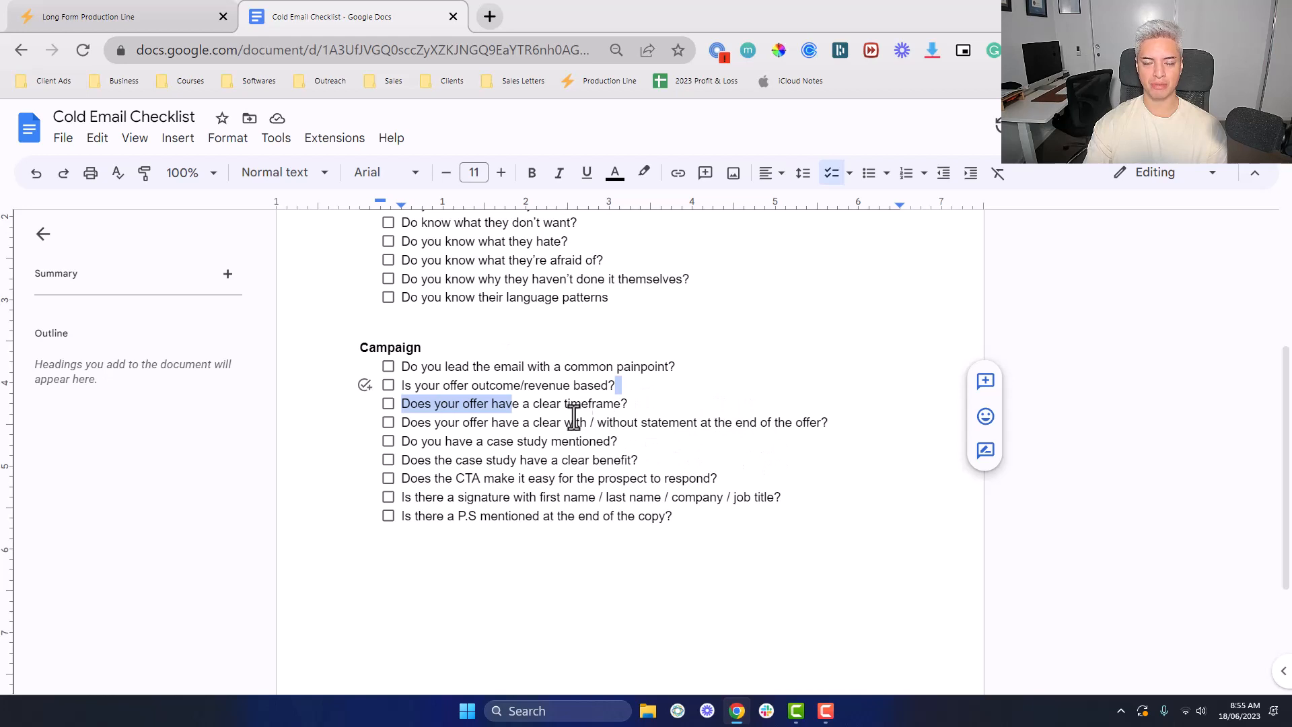
pyautogui.moveTo(671, 446)
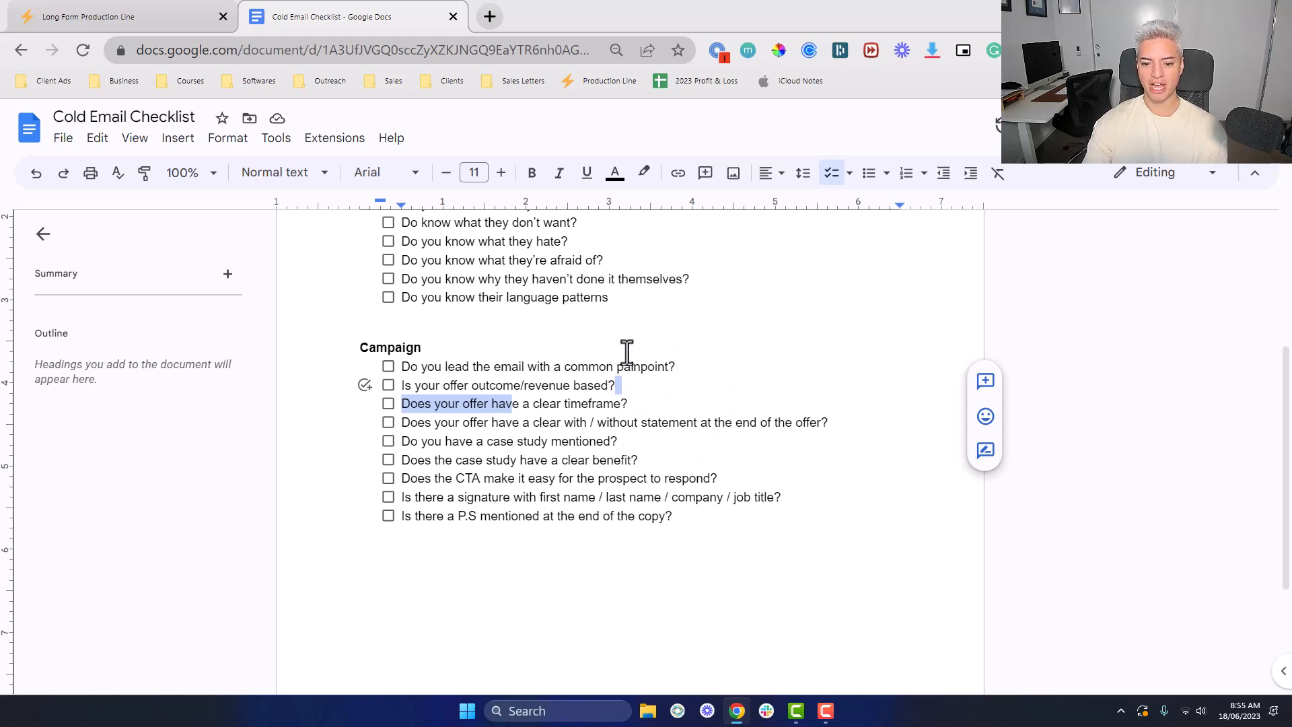
pyautogui.moveTo(923, 393)
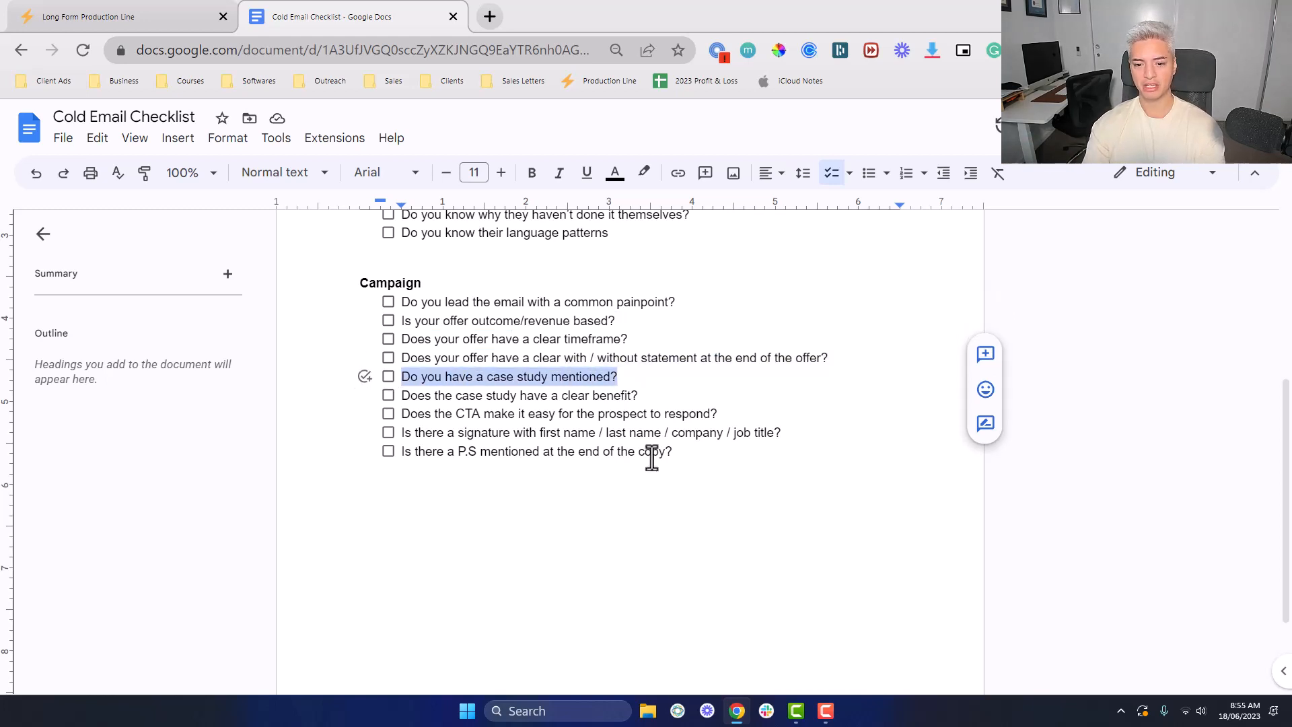
pyautogui.moveTo(660, 432)
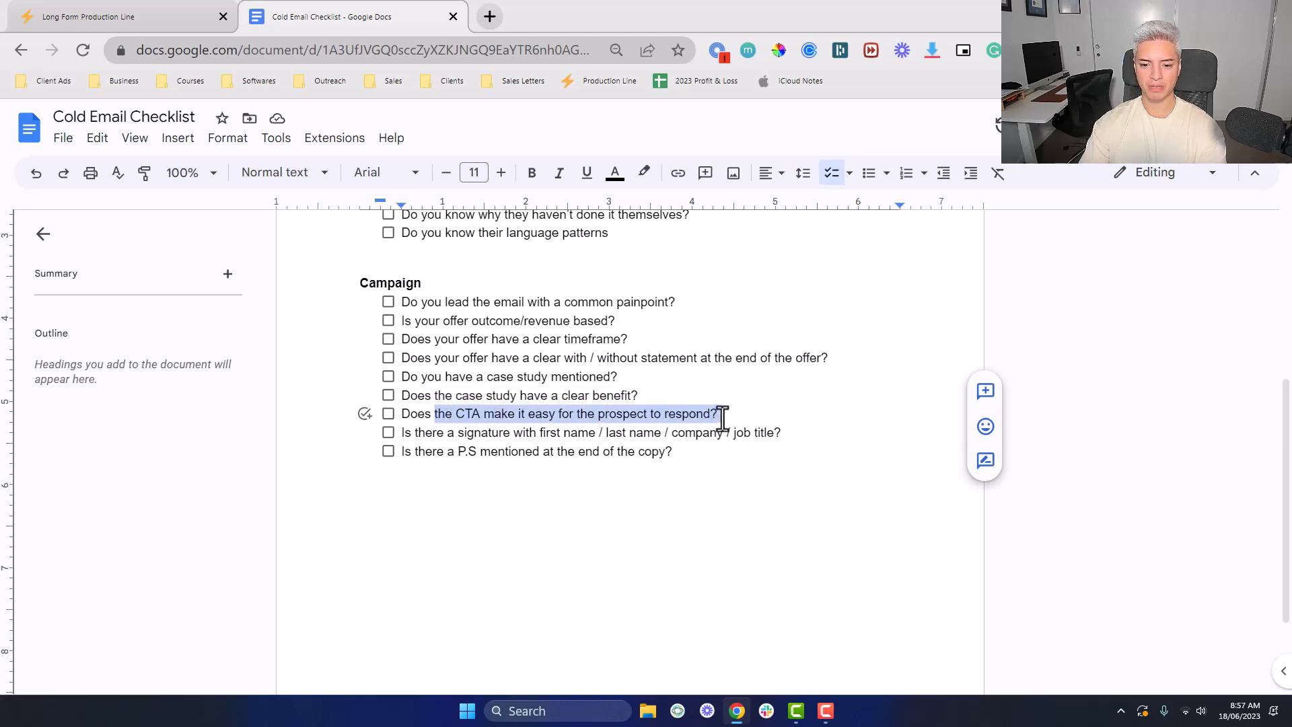
pyautogui.moveTo(721, 415)
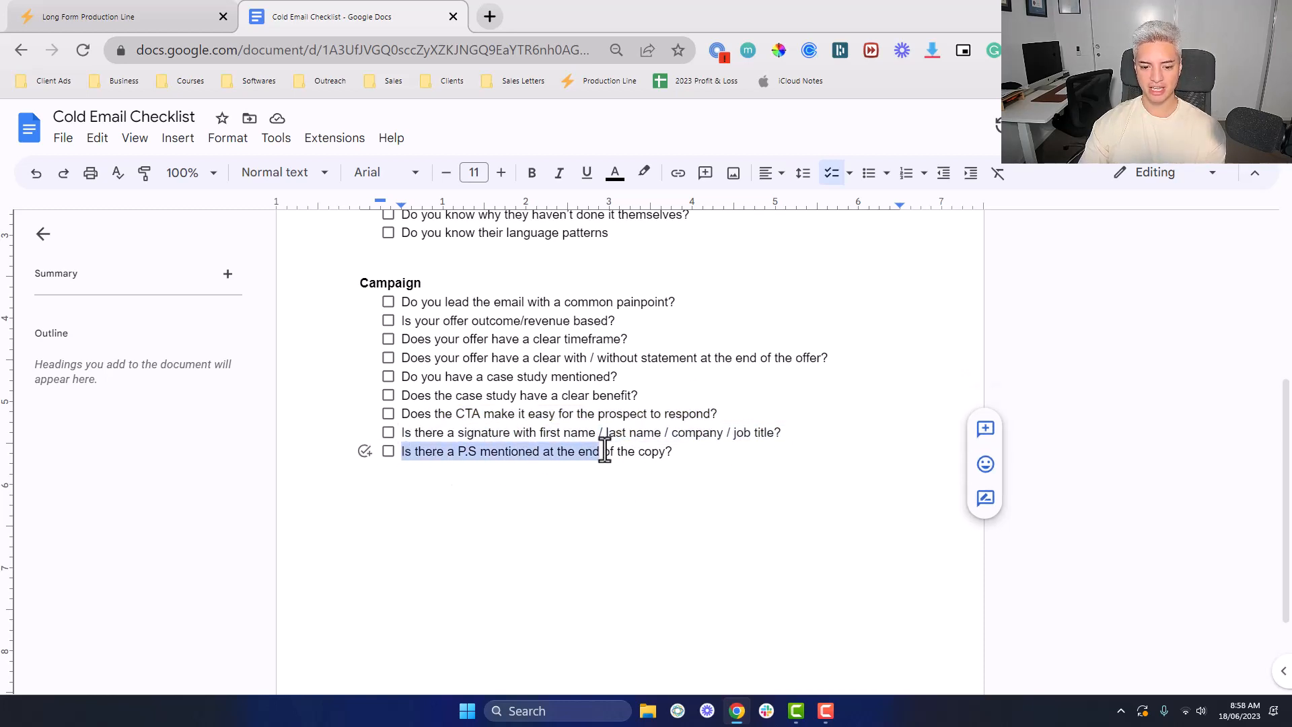
pyautogui.moveTo(601, 450); pyautogui.dragTo(672, 451)
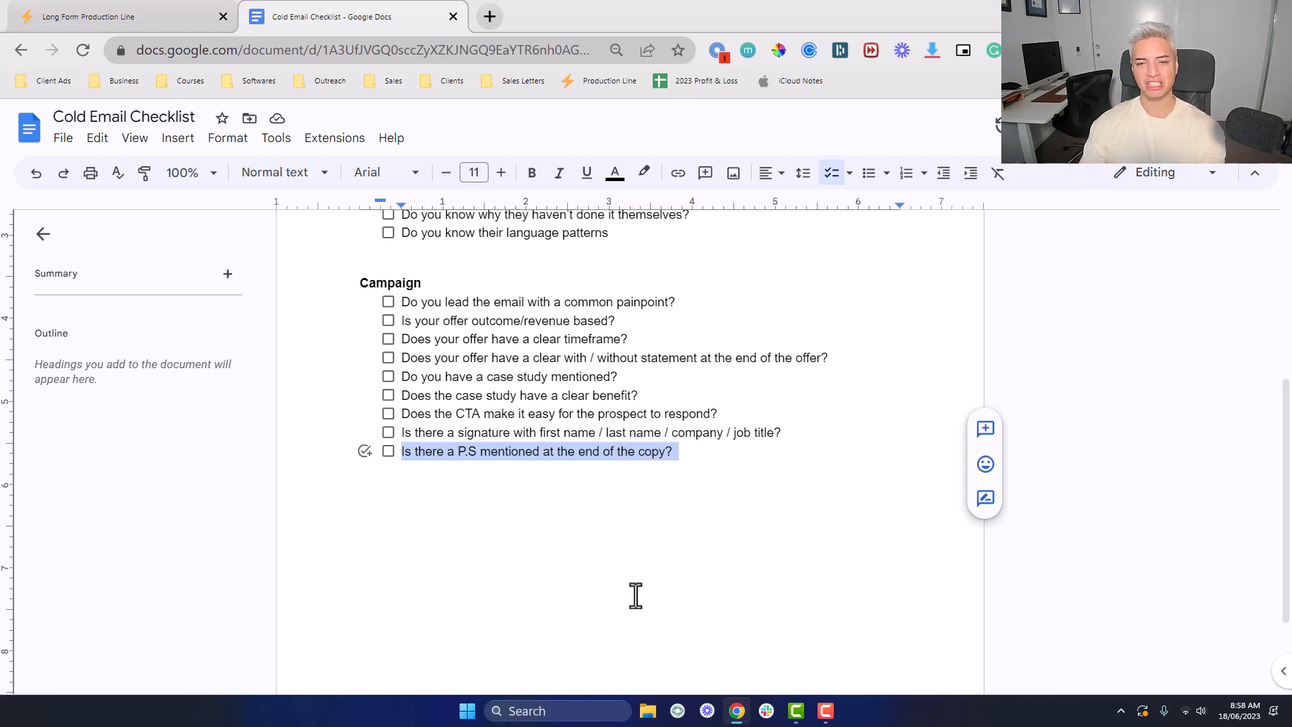
pyautogui.moveTo(641, 575)
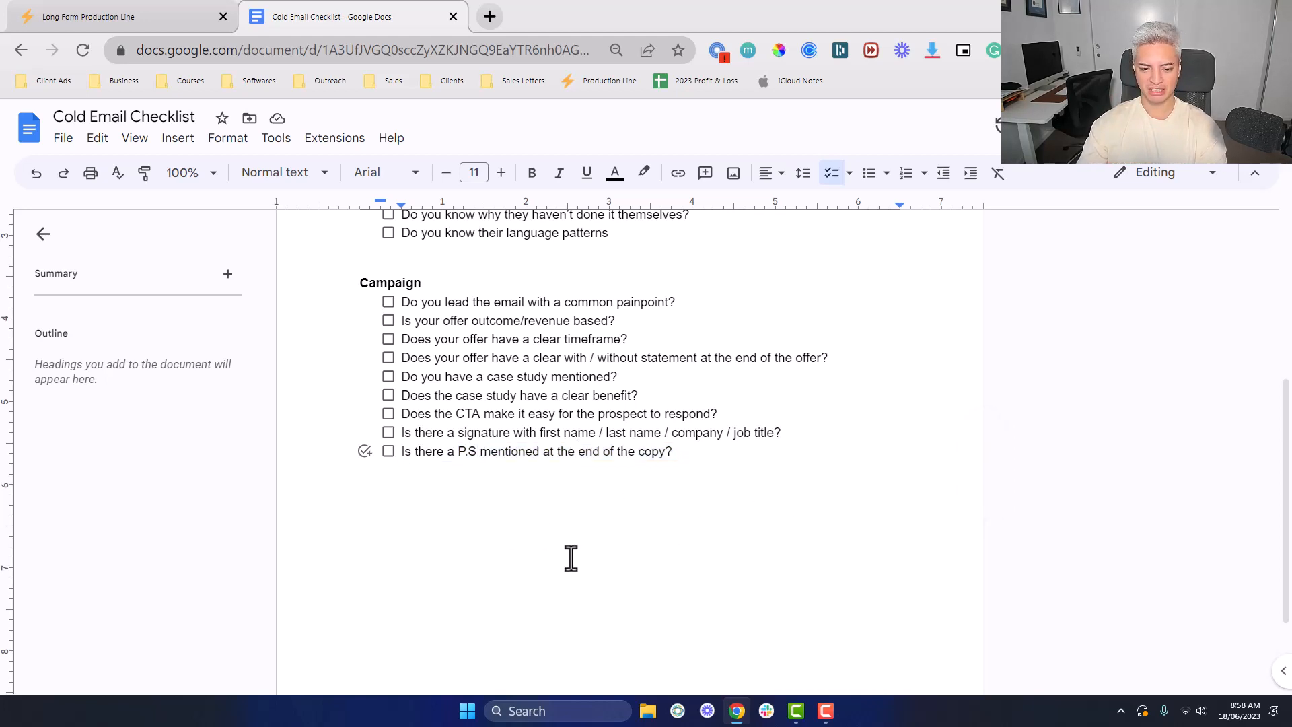
pyautogui.moveTo(550, 537)
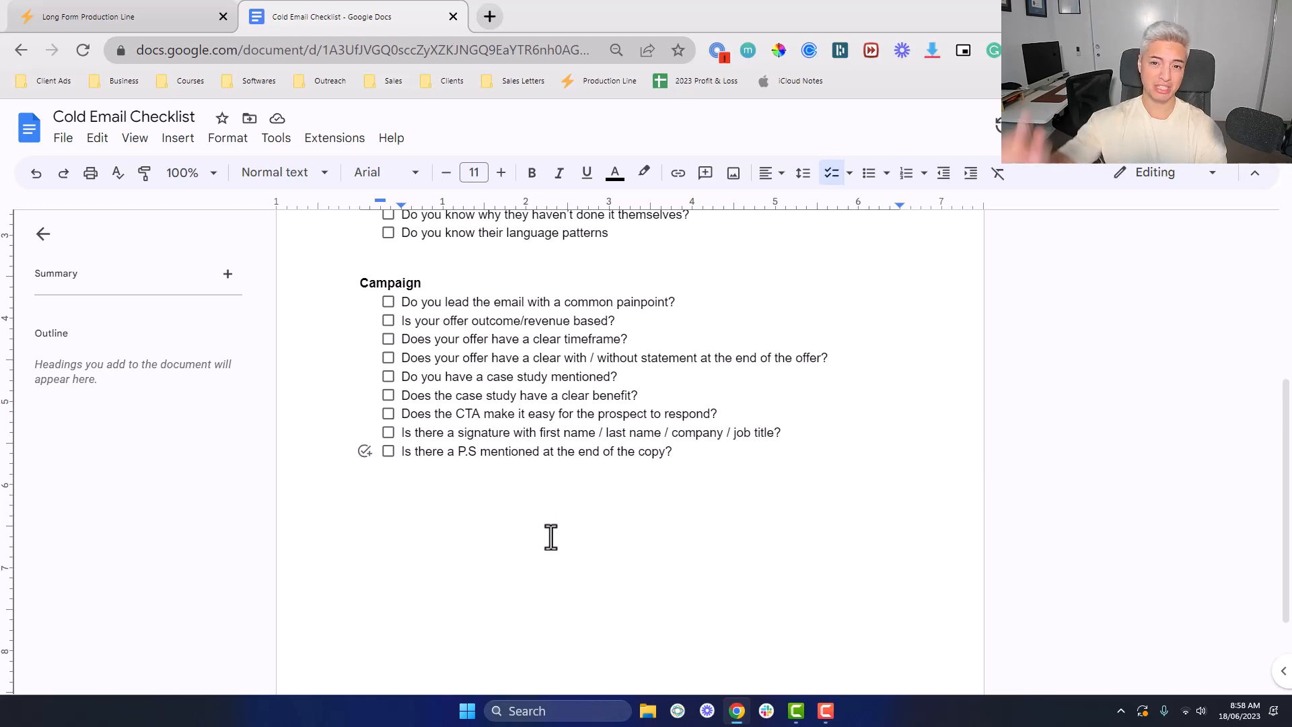